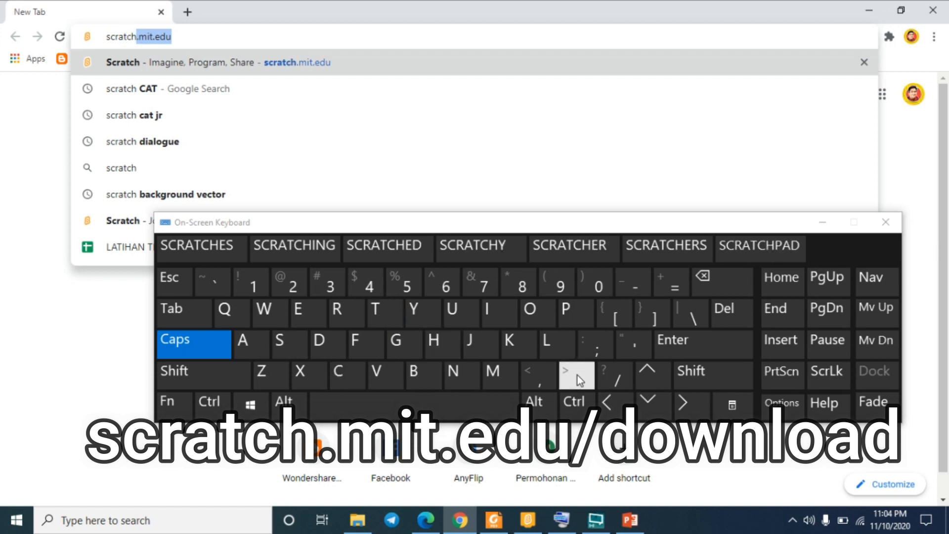
Step: Enter the address scratch.mit.edu/download in Chrome and load the Scratch download page
left_click(499, 313)
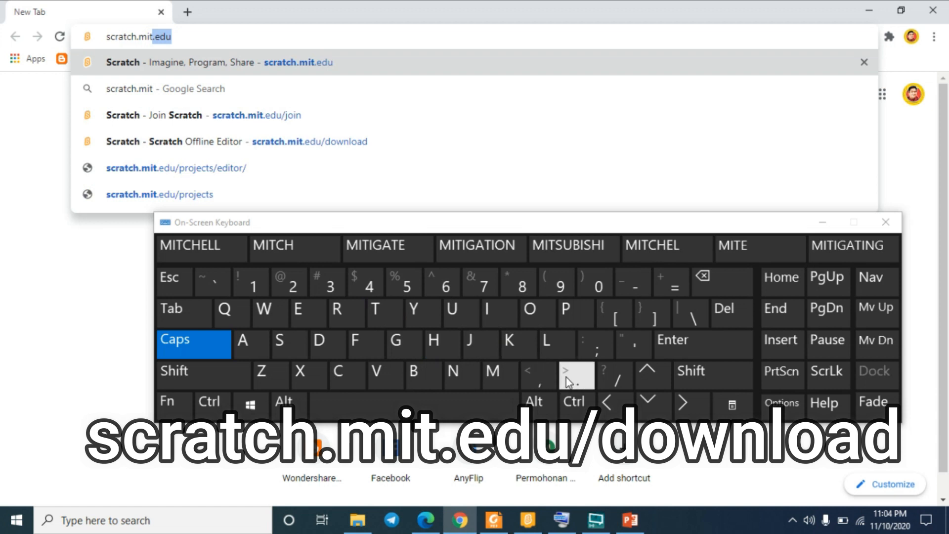
left_click(413, 313)
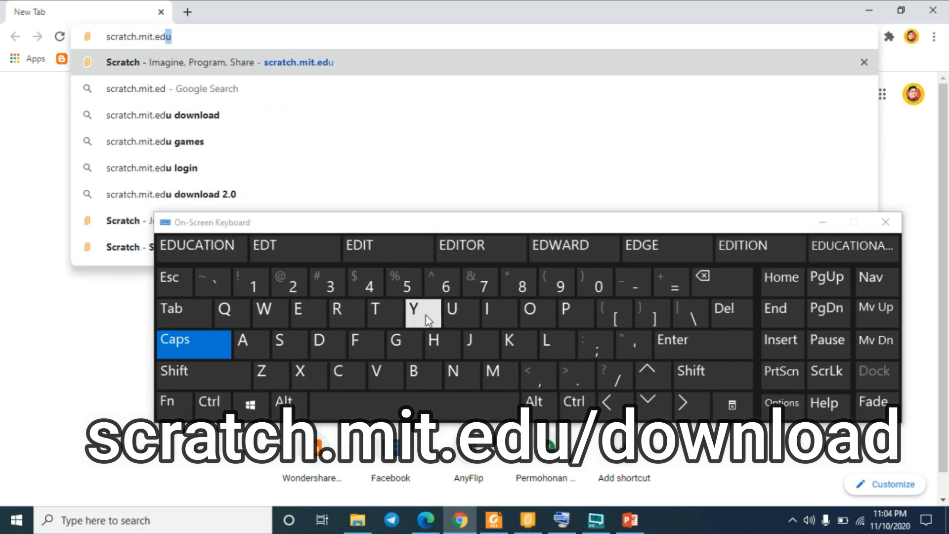
left_click(614, 376)
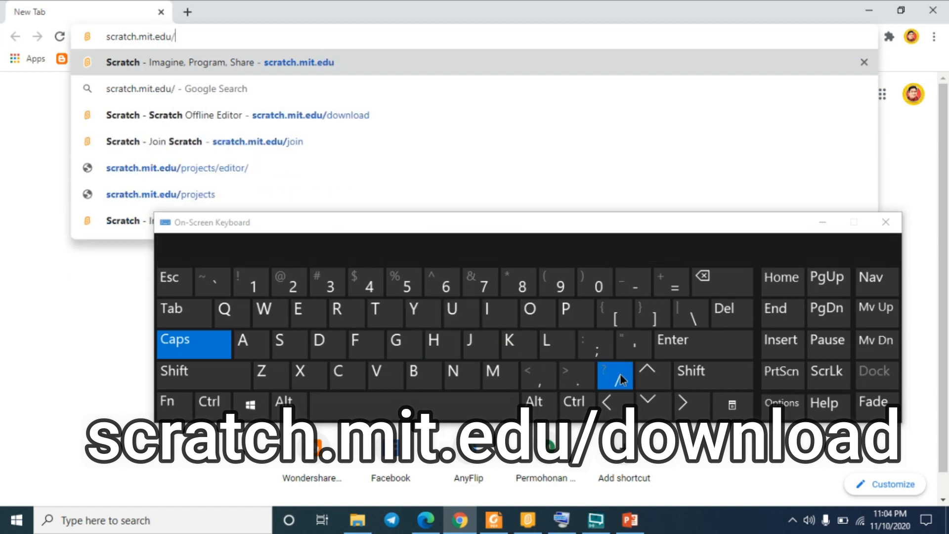
left_click(319, 339)
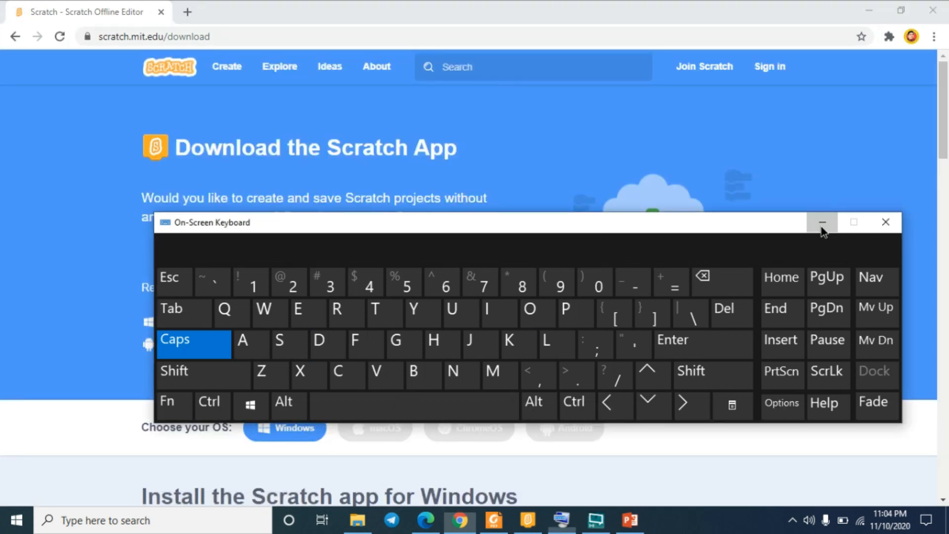
Step: View the ChromeOS and Android install instructions under Choose your OS, then return to Windows
left_click(822, 223)
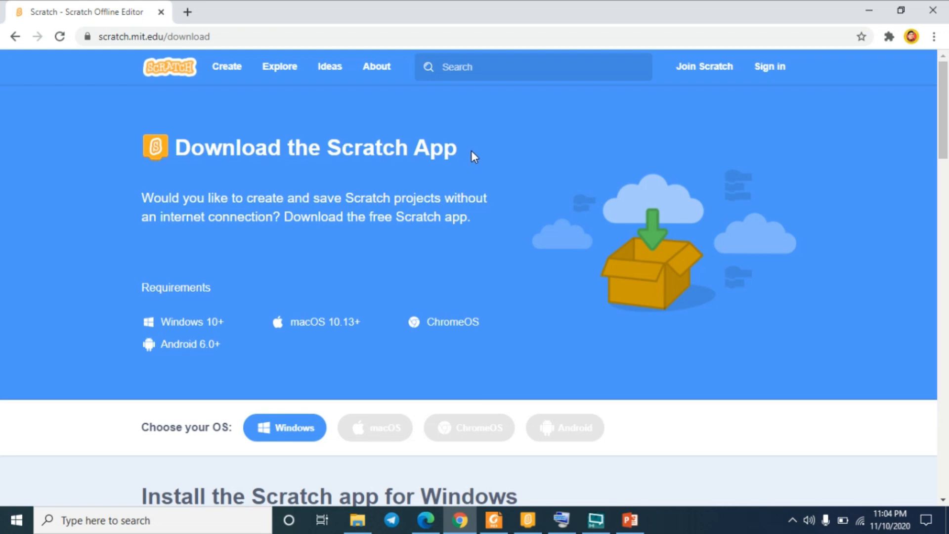
mouse_move(473, 158)
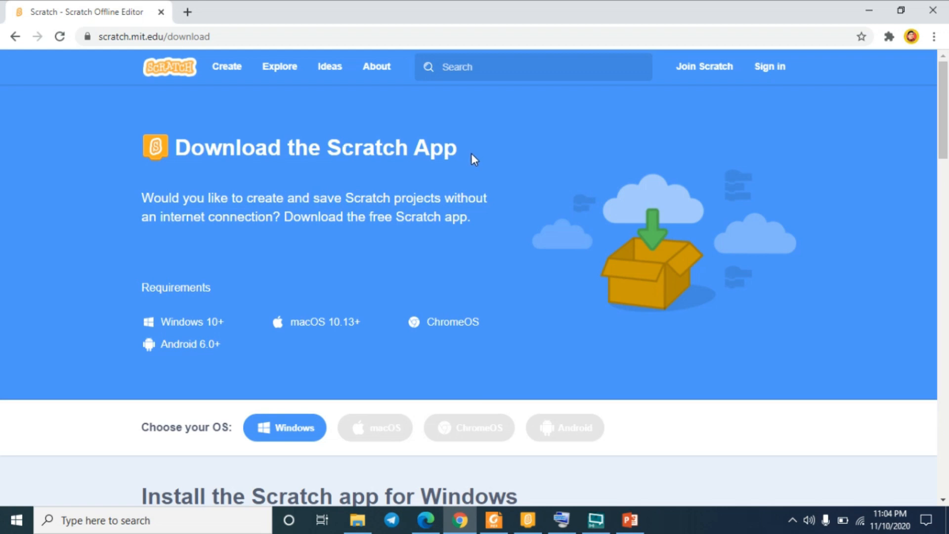
mouse_move(876, 118)
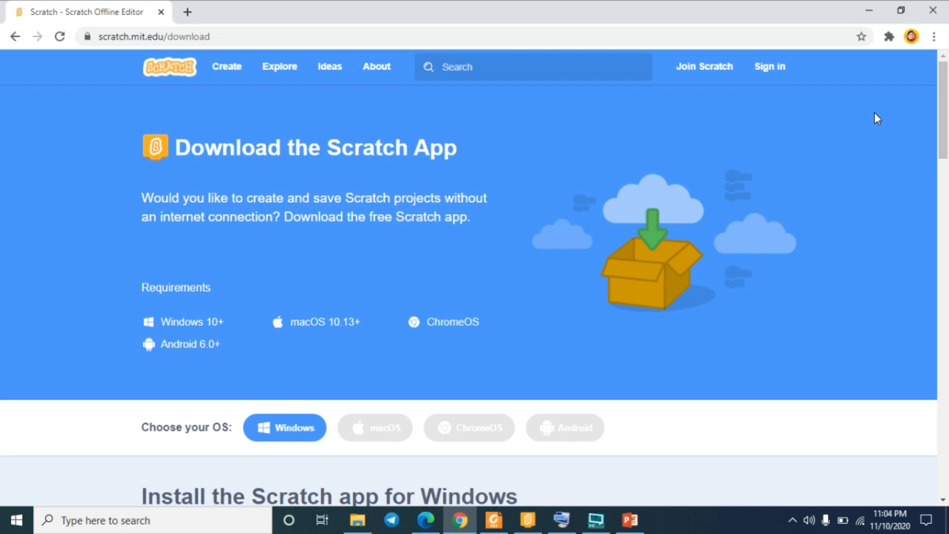
scroll("down", 3)
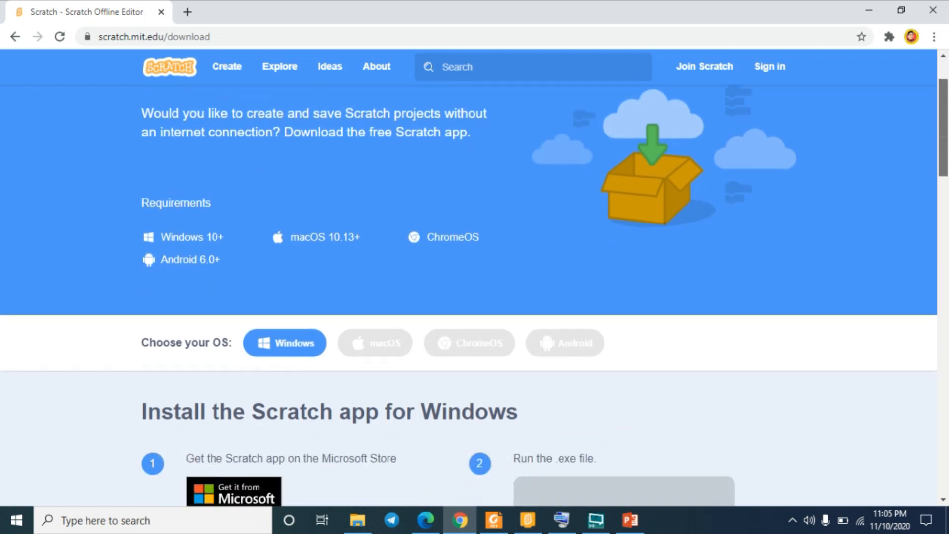
scroll("down", 3)
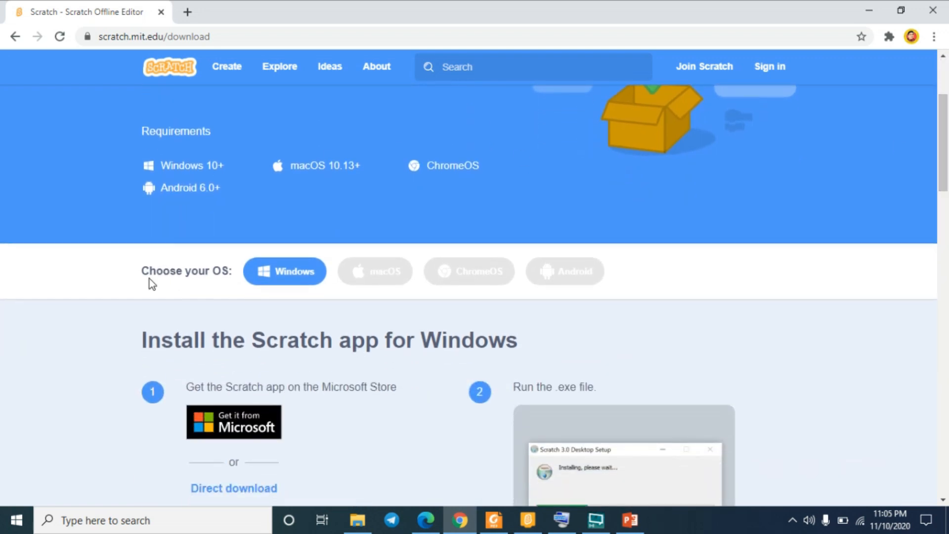
mouse_move(209, 285)
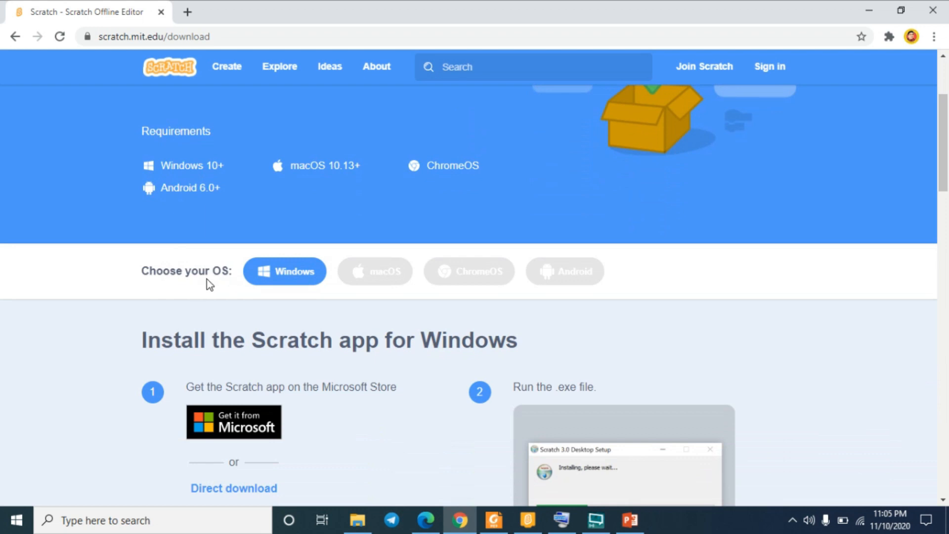
mouse_move(215, 284)
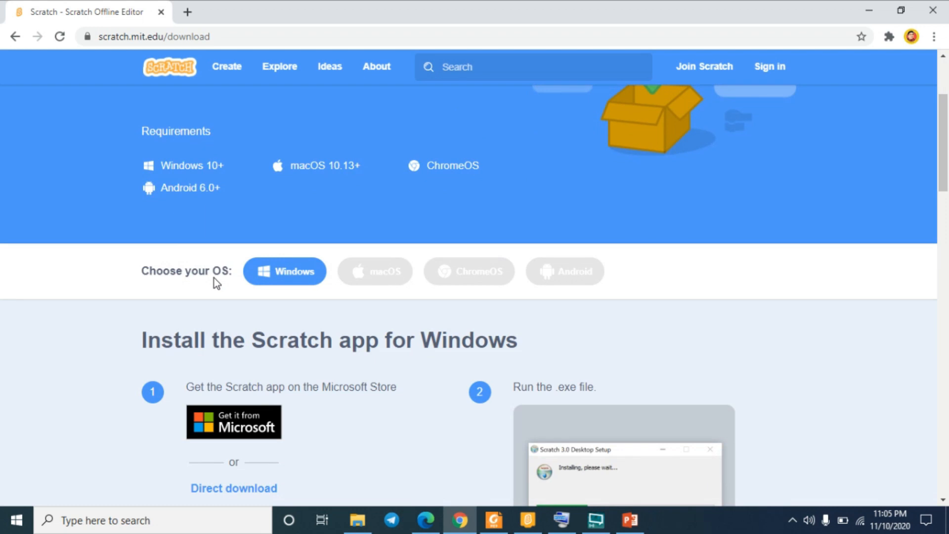
mouse_move(359, 269)
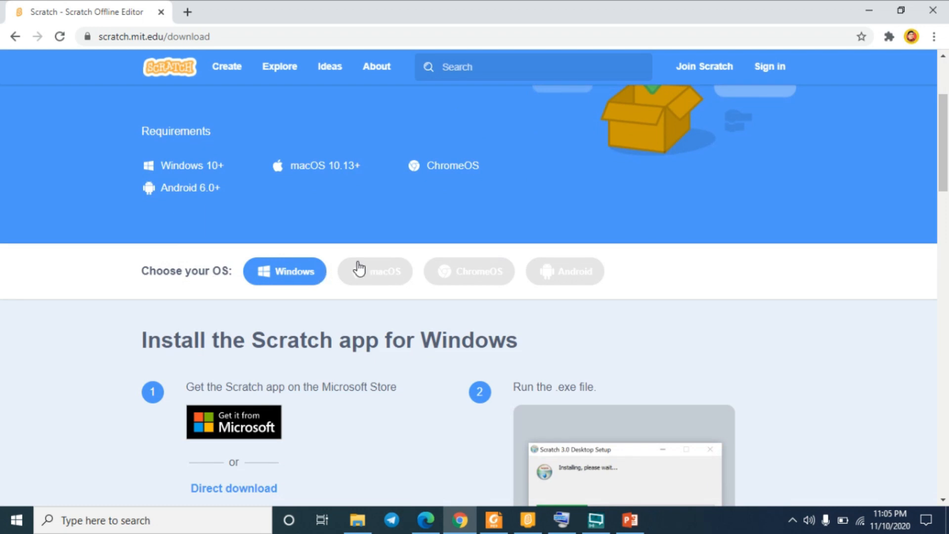
left_click(469, 271)
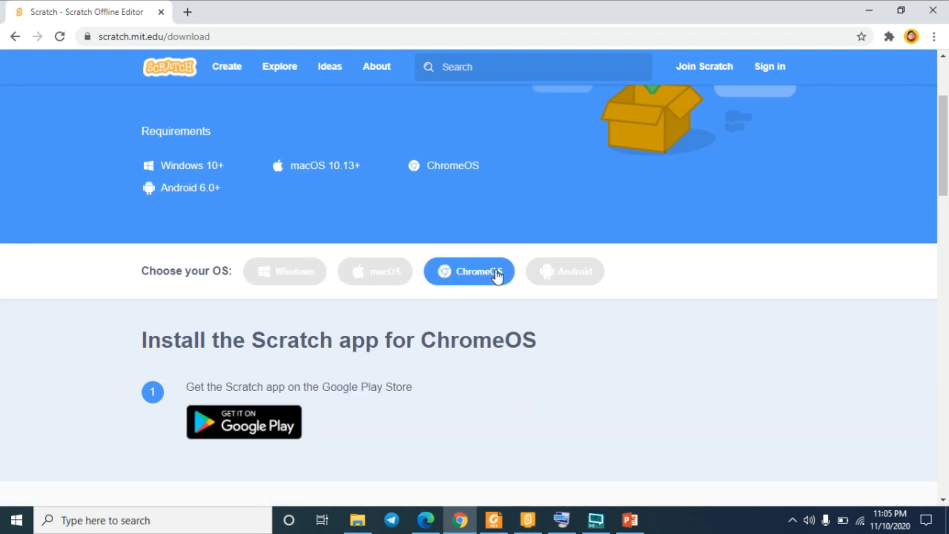
left_click(564, 270)
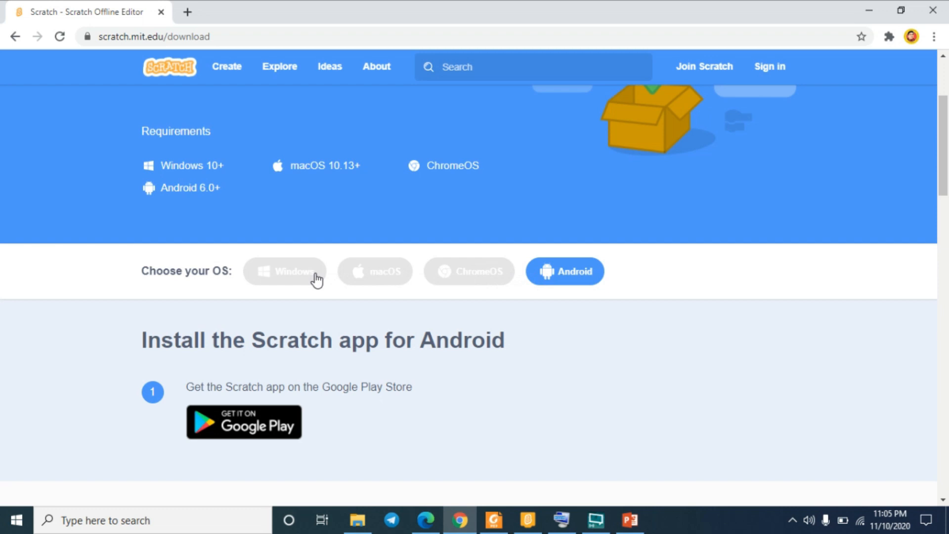
left_click(285, 270)
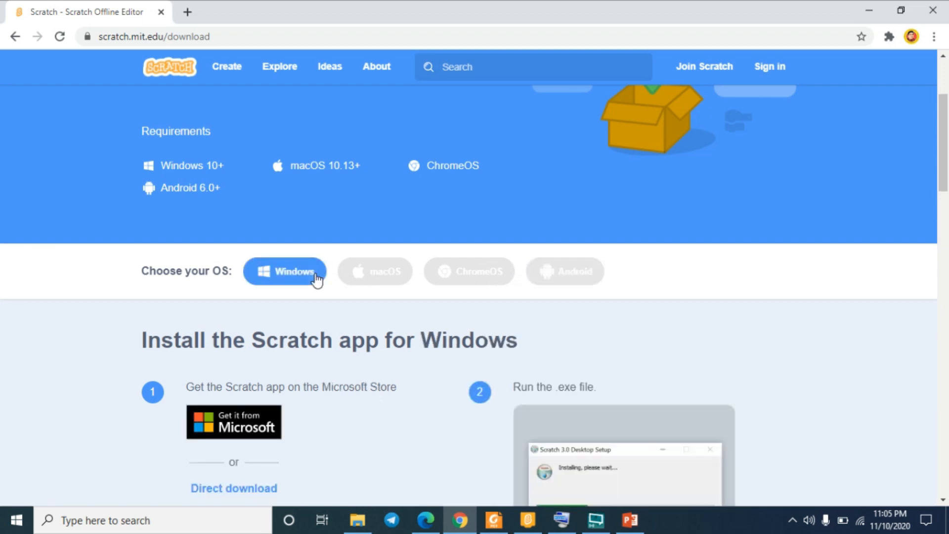
mouse_move(311, 252)
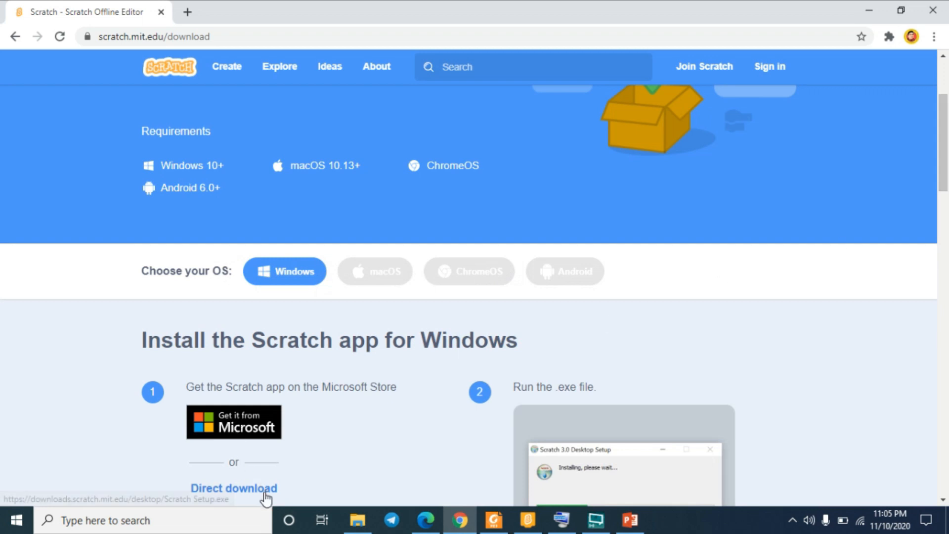
mouse_move(172, 464)
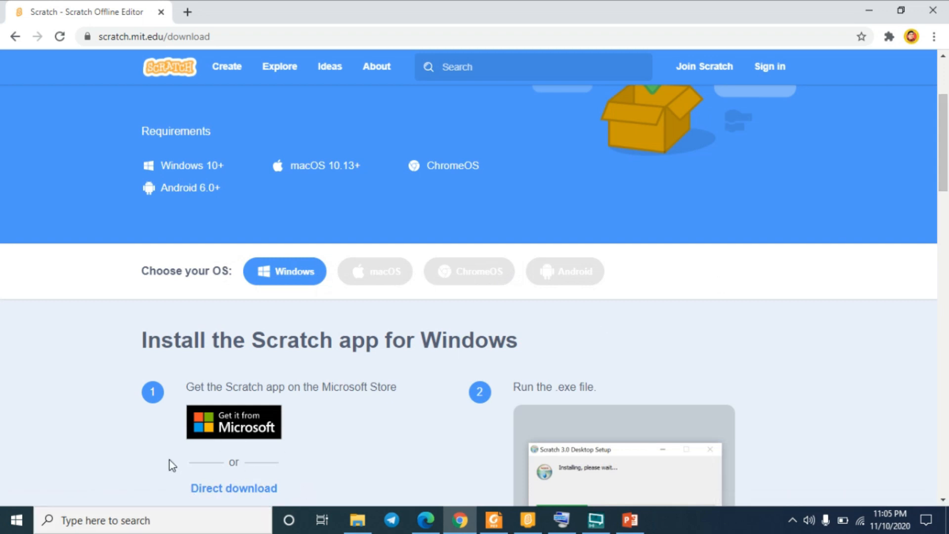
Step: Start the direct download of Scratch 3.18.1 Setup.exe for Windows
left_click(233, 487)
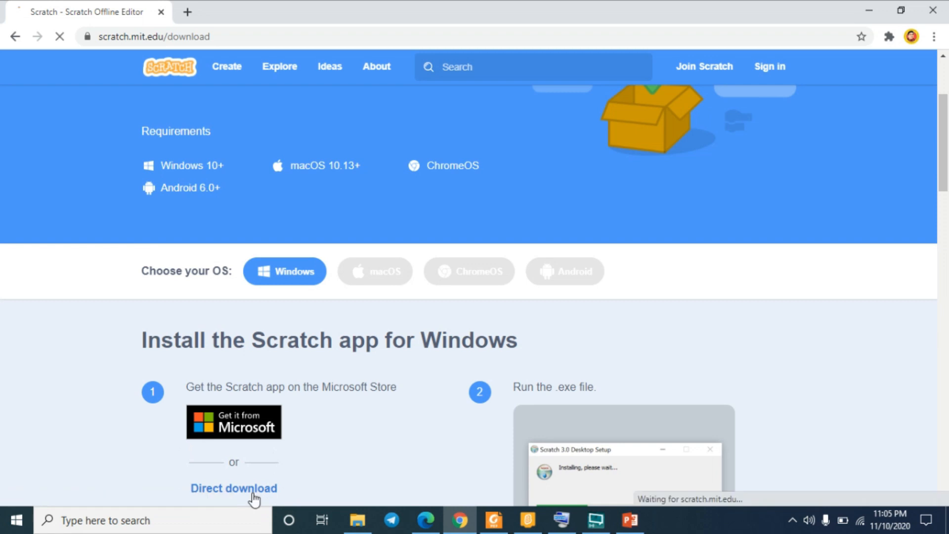
left_click(234, 487)
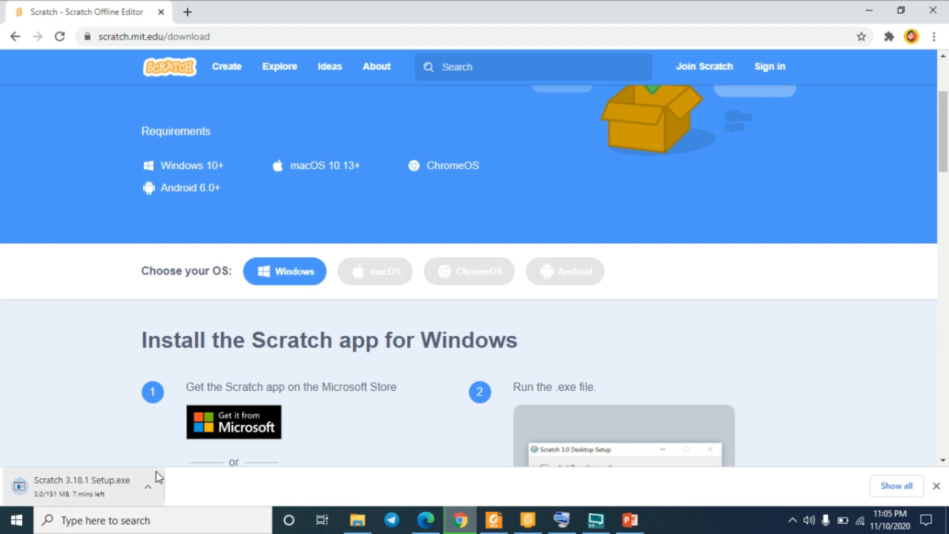
mouse_move(3, 363)
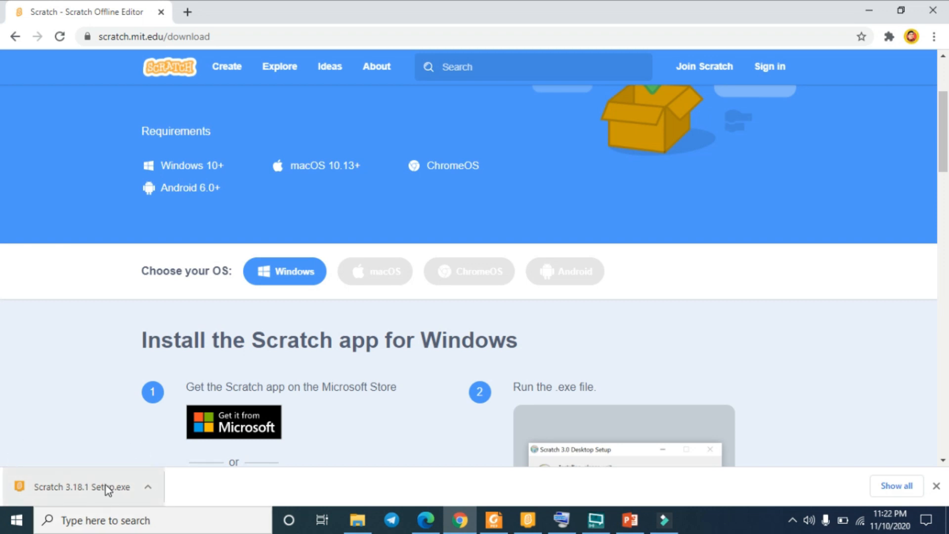
Step: Run Scratch 3.18.1 Setup.exe and install it for anyone who uses this computer
left_click(83, 486)
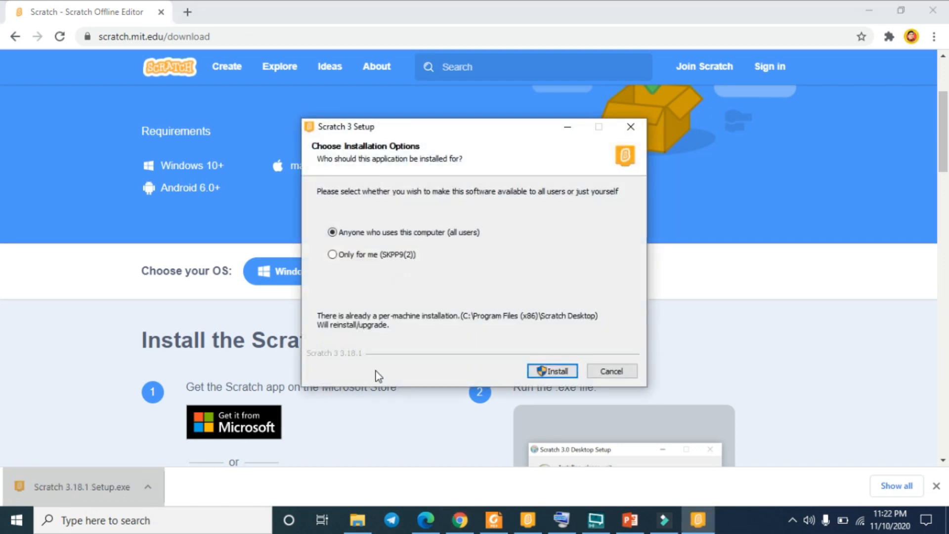
mouse_move(405, 357)
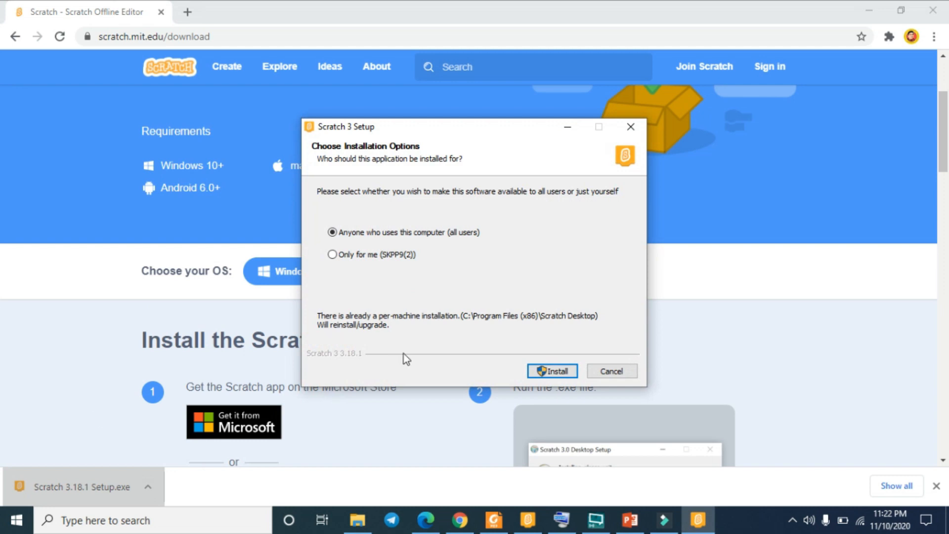
mouse_move(327, 160)
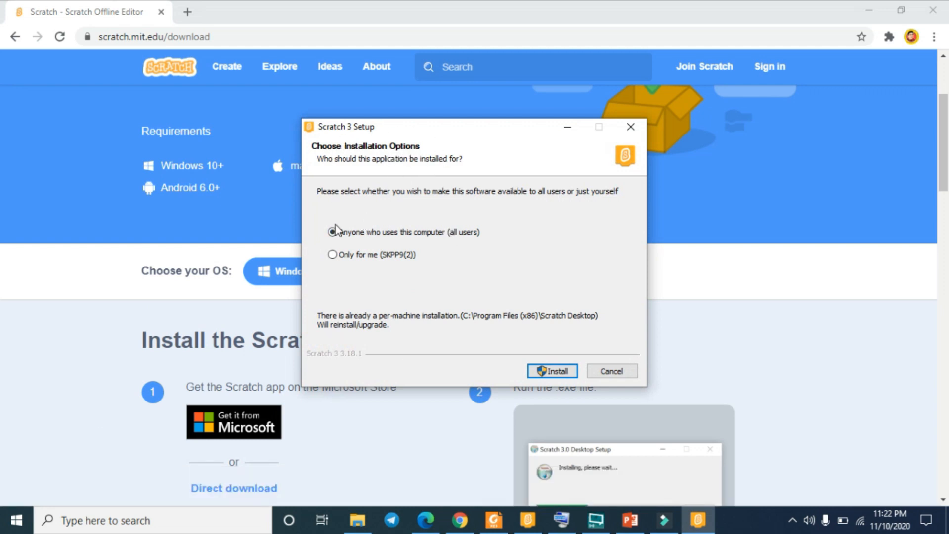
left_click(332, 231)
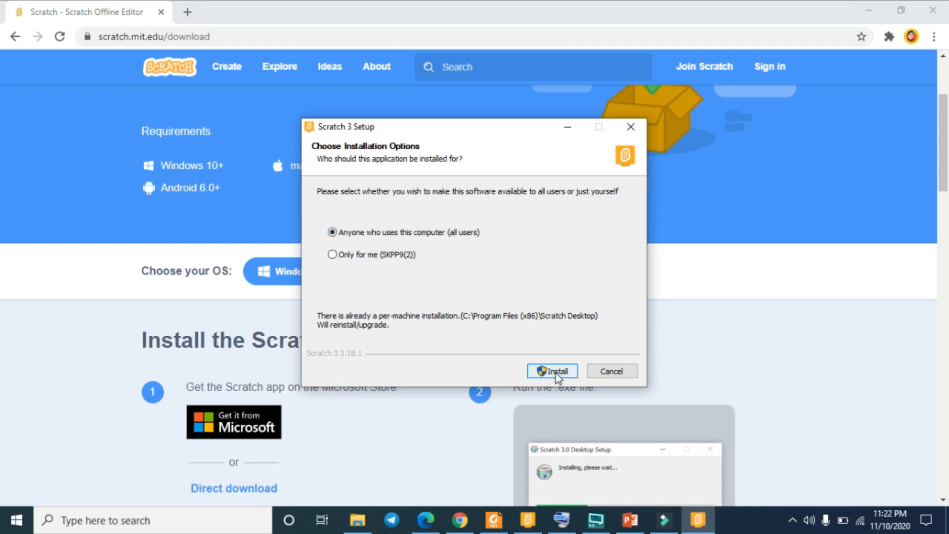
left_click(551, 371)
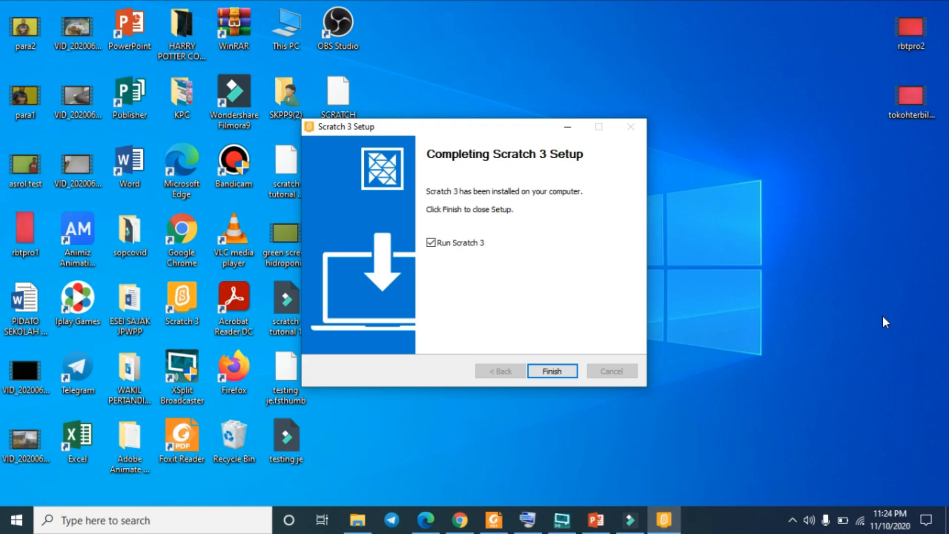
mouse_move(789, 292)
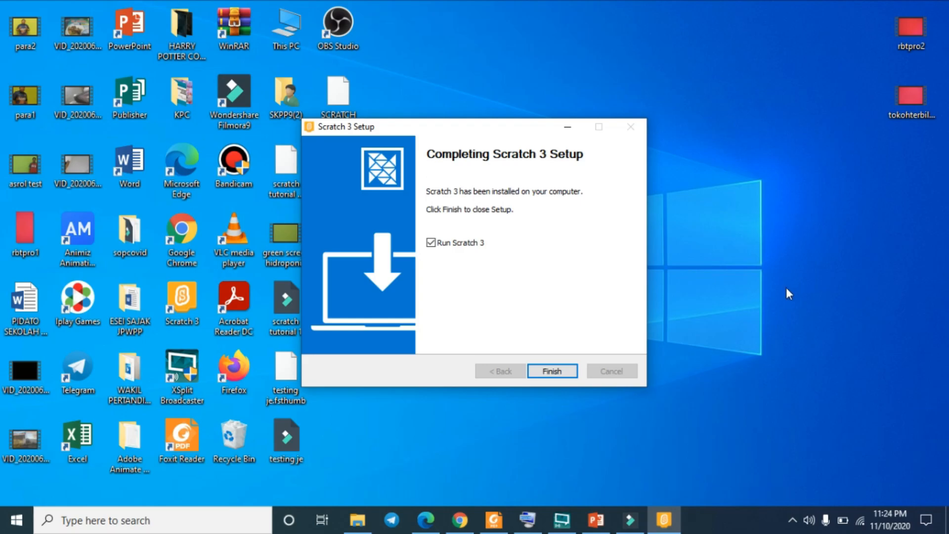
mouse_move(722, 265)
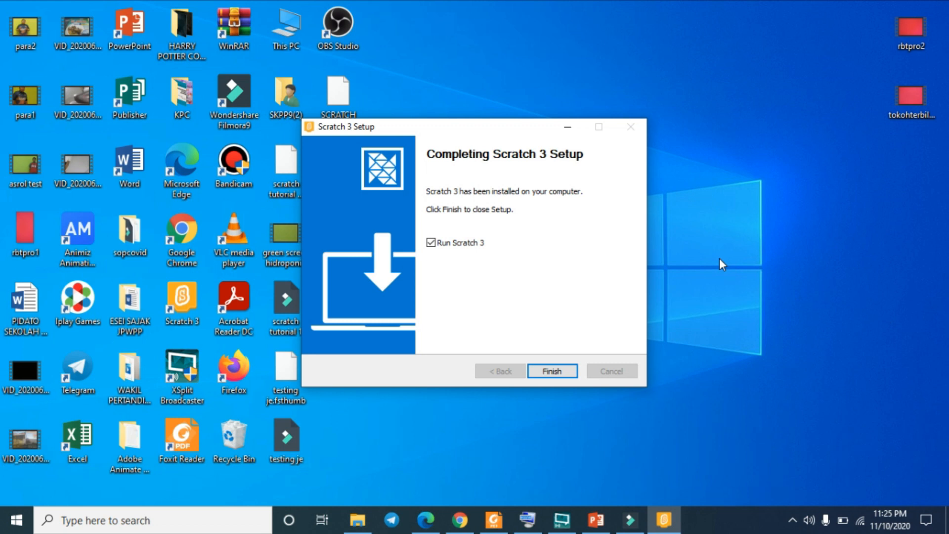
mouse_move(261, 308)
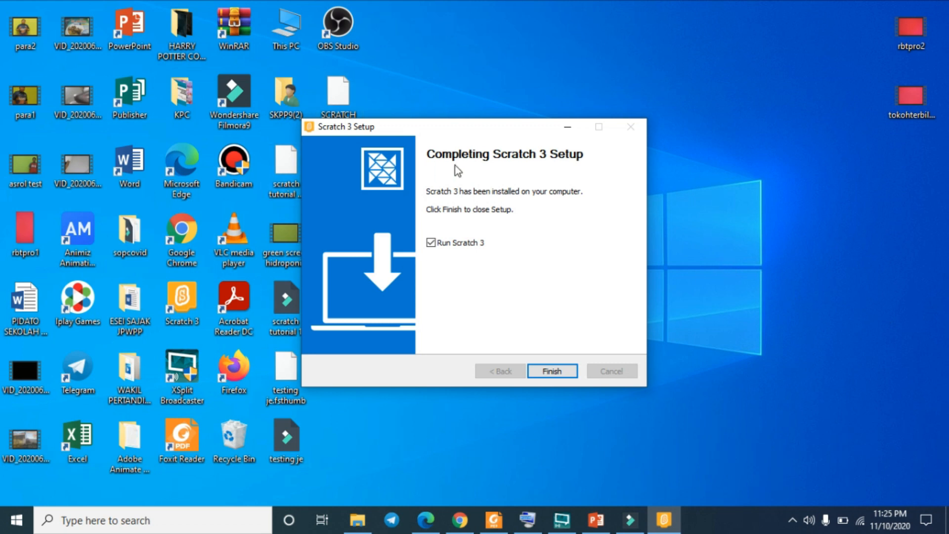
mouse_move(490, 223)
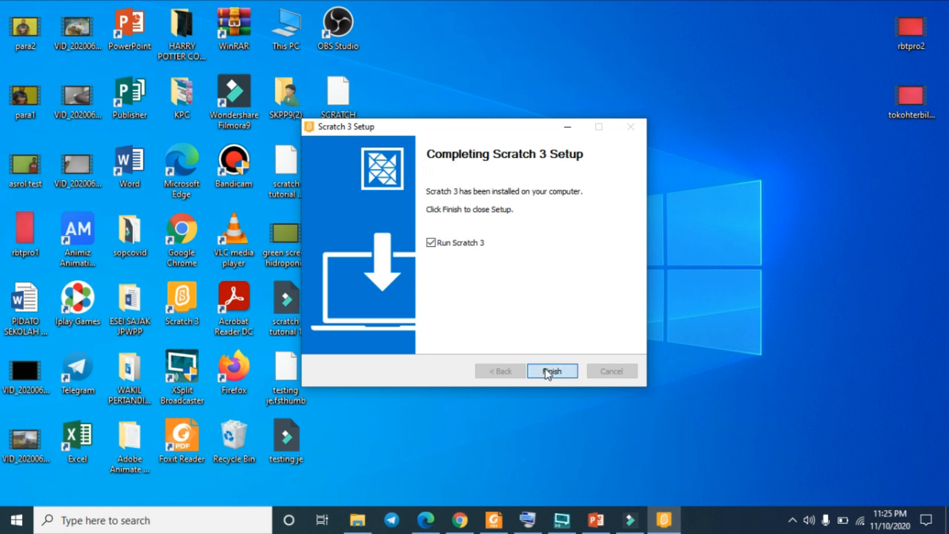
Step: Finish setup with Run Scratch 3 checked and maximize the Scratch 3 Desktop editor window
left_click(551, 371)
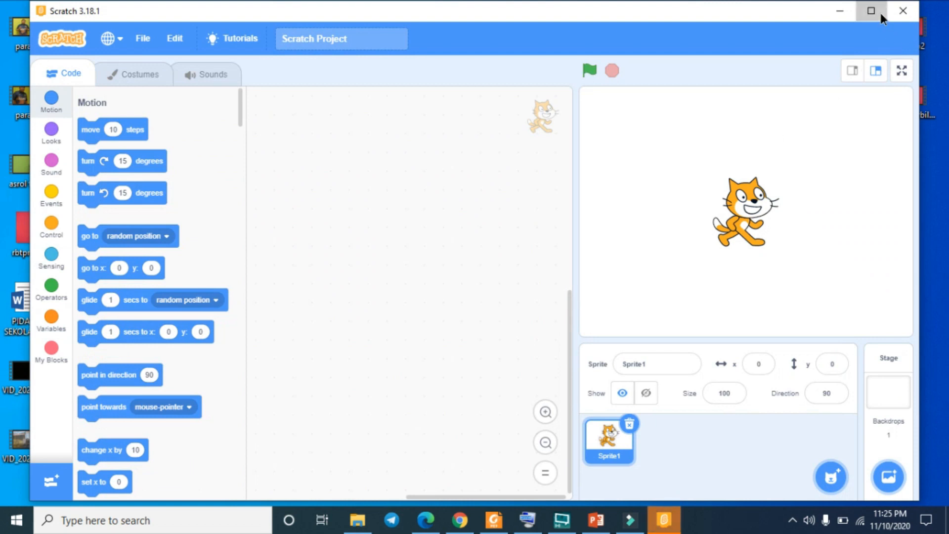
left_click(870, 11)
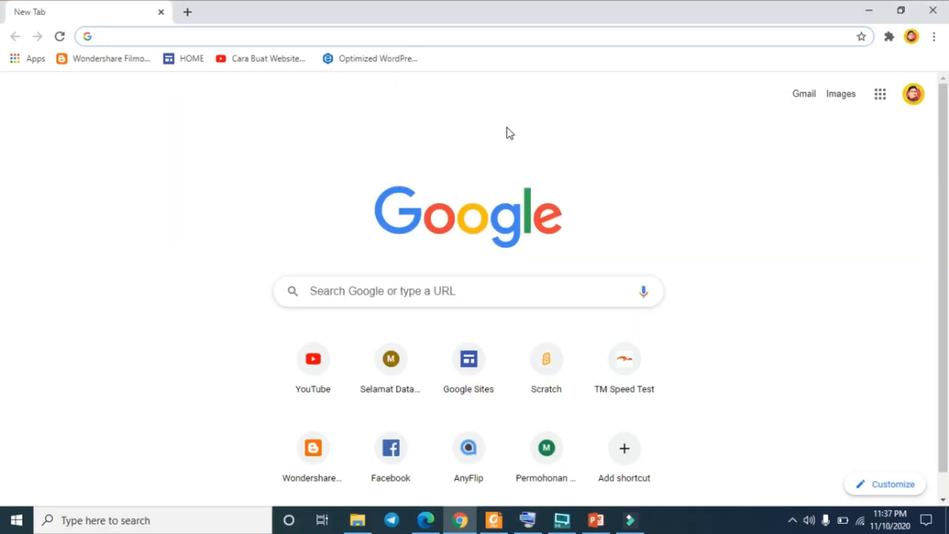
Step: Load scratch.mit.edu in the new tab via the Scratch autocomplete suggestion
left_click(242, 37)
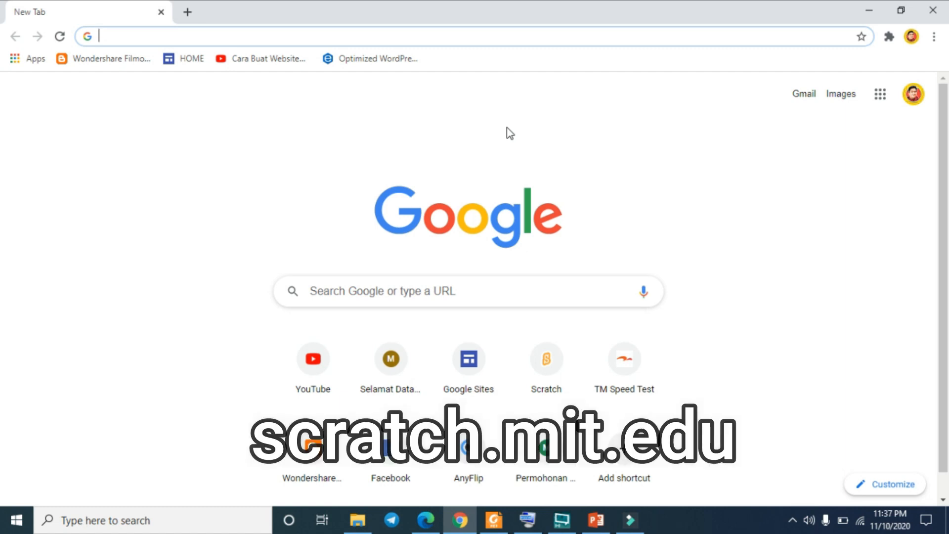
mouse_move(528, 520)
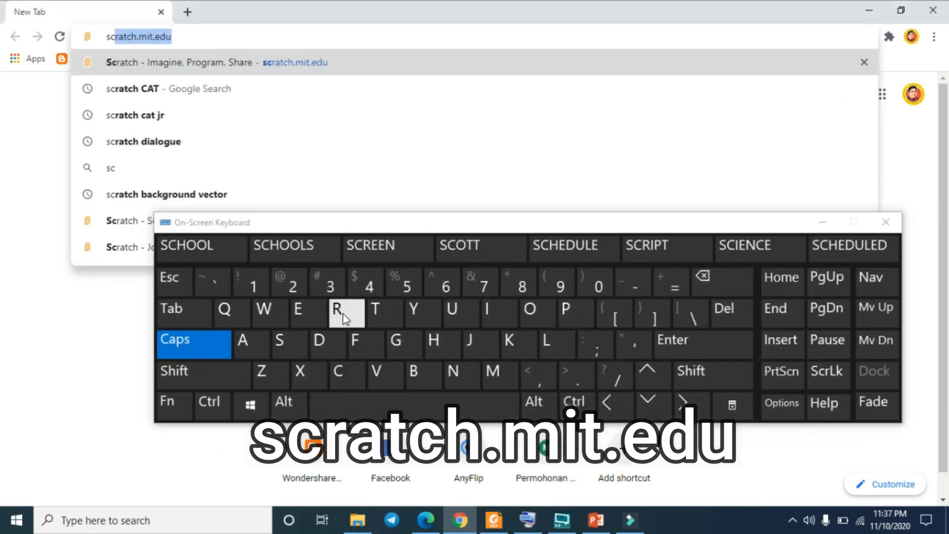
left_click(375, 313)
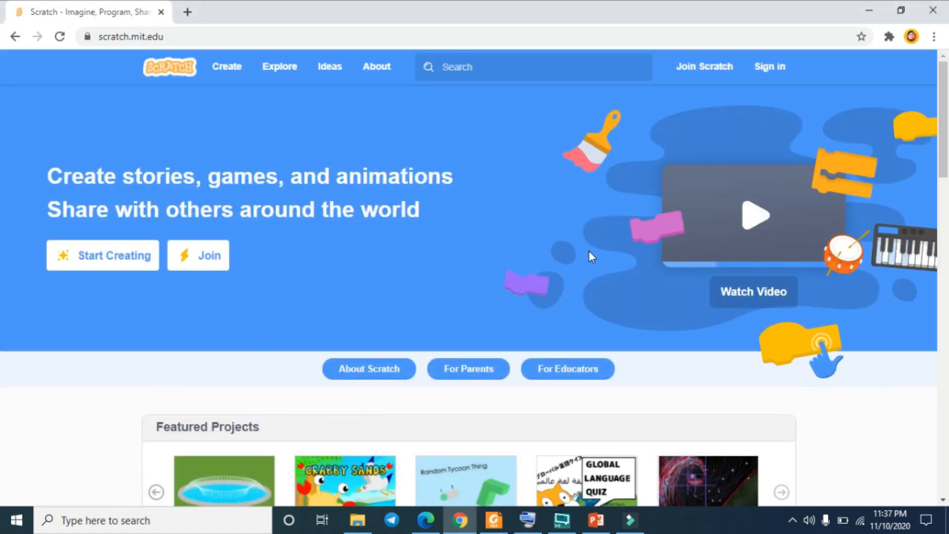
mouse_move(488, 193)
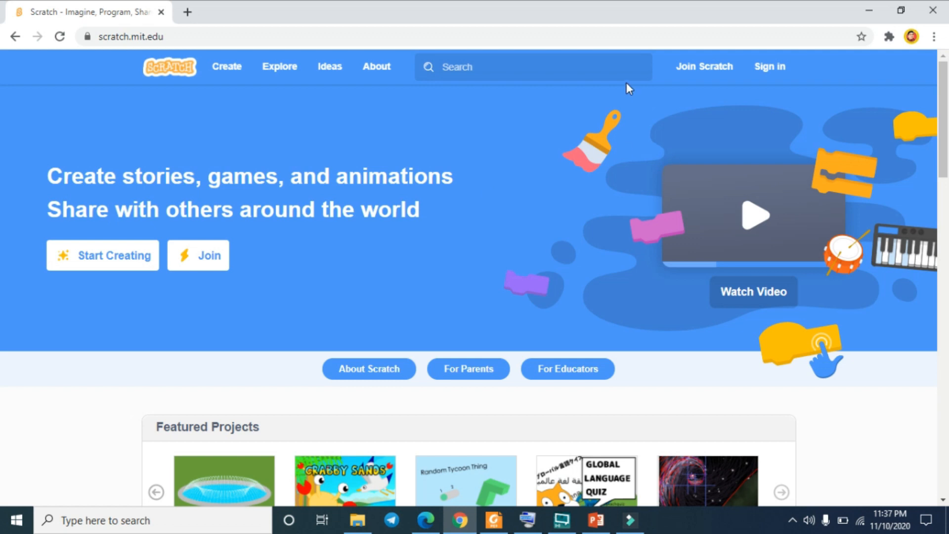
mouse_move(659, 71)
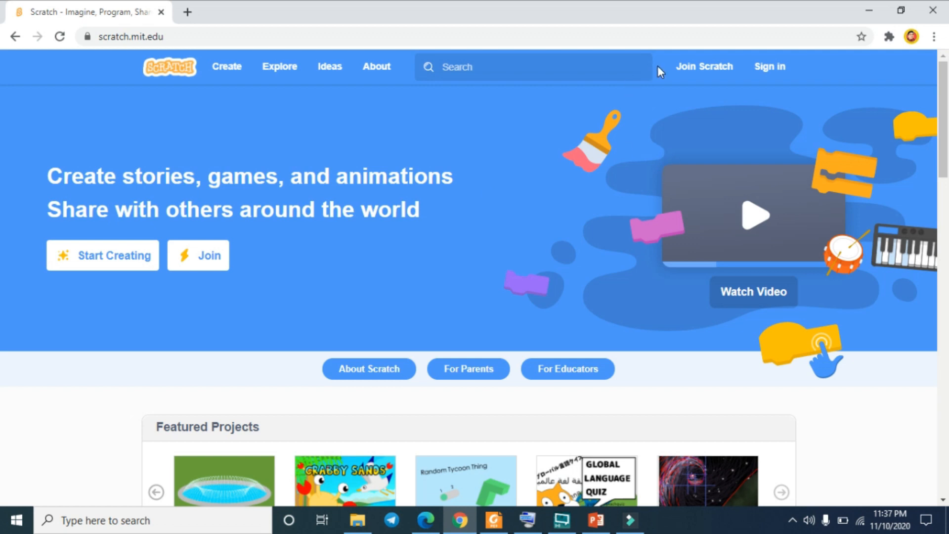
mouse_move(661, 59)
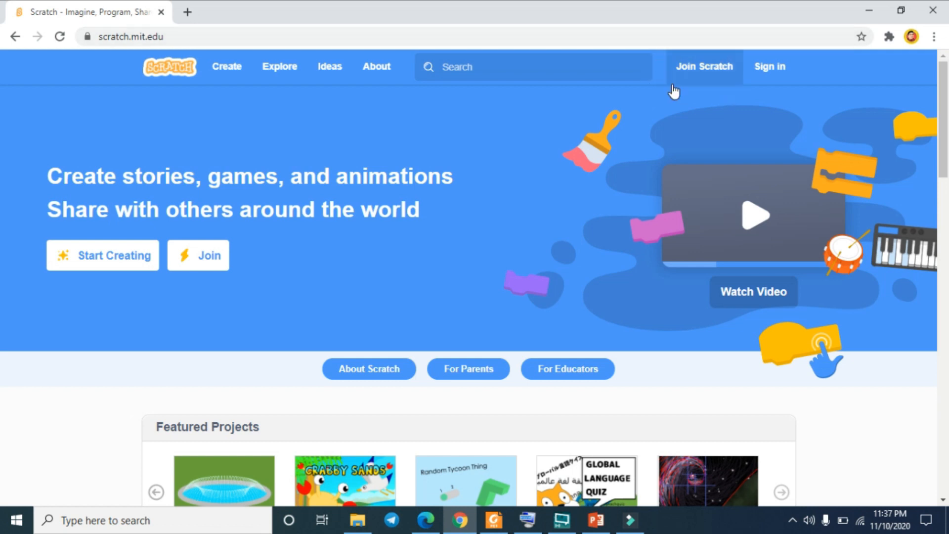
mouse_move(689, 88)
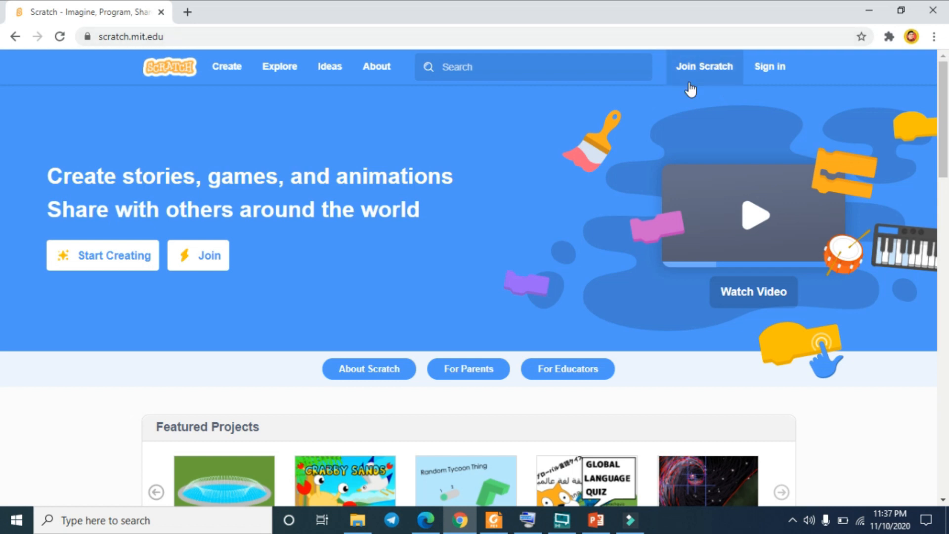
Step: Choose Join Scratch from the top navigation to start account sign-up
left_click(703, 66)
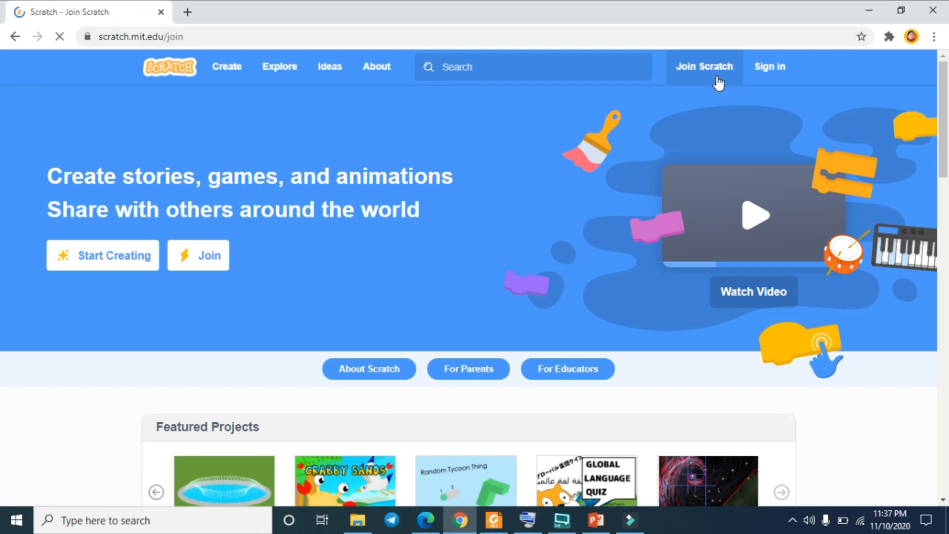
left_click(703, 66)
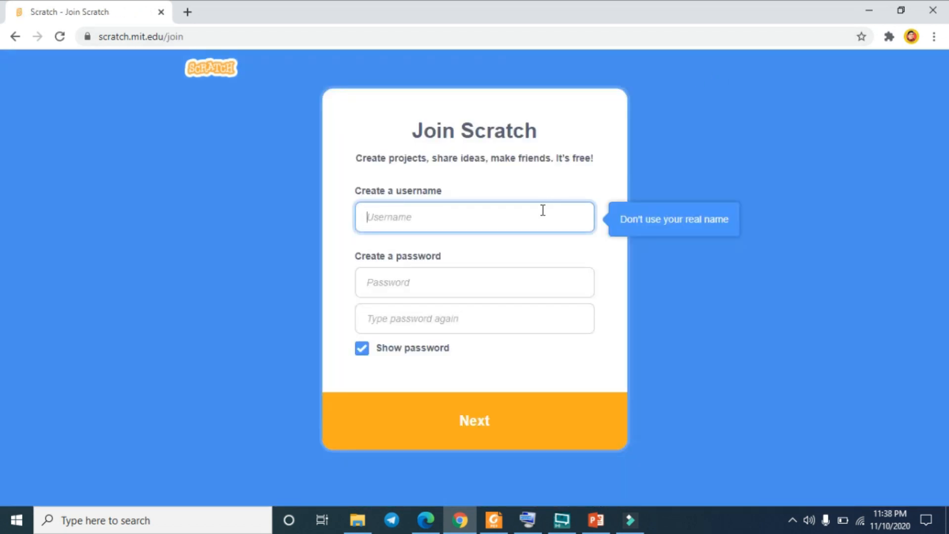
mouse_move(561, 185)
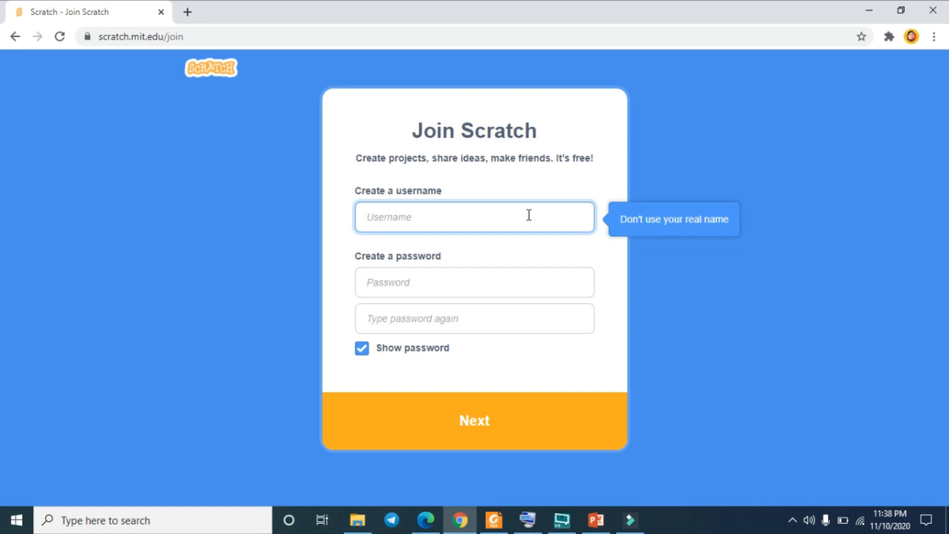
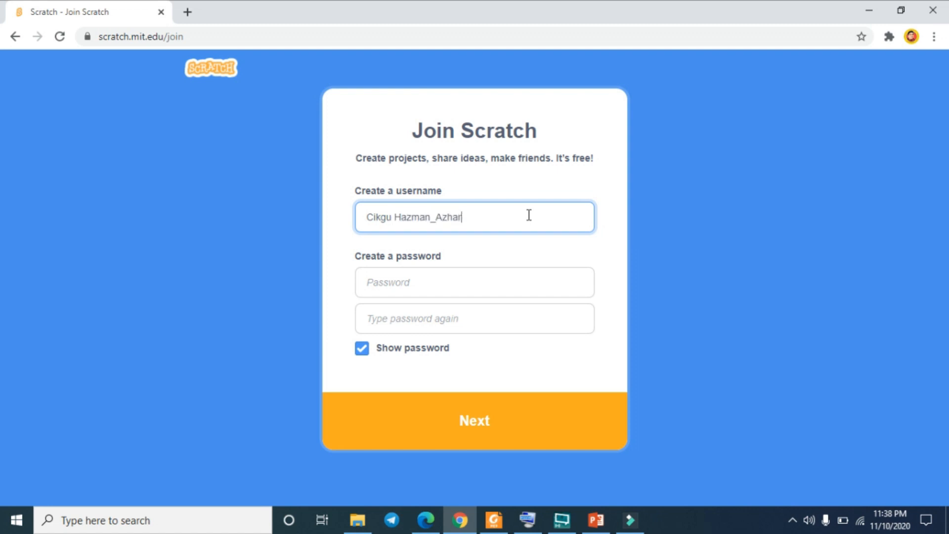
left_click(474, 282)
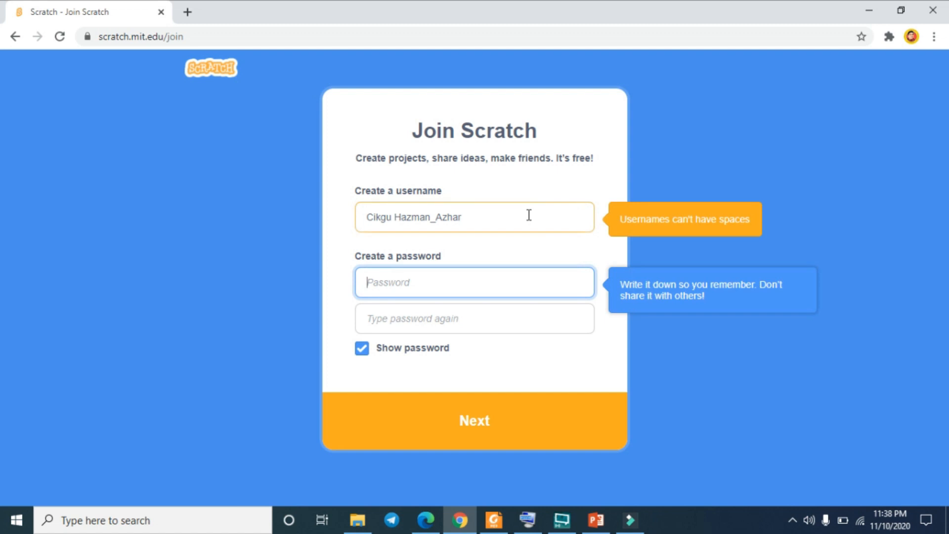
type("b")
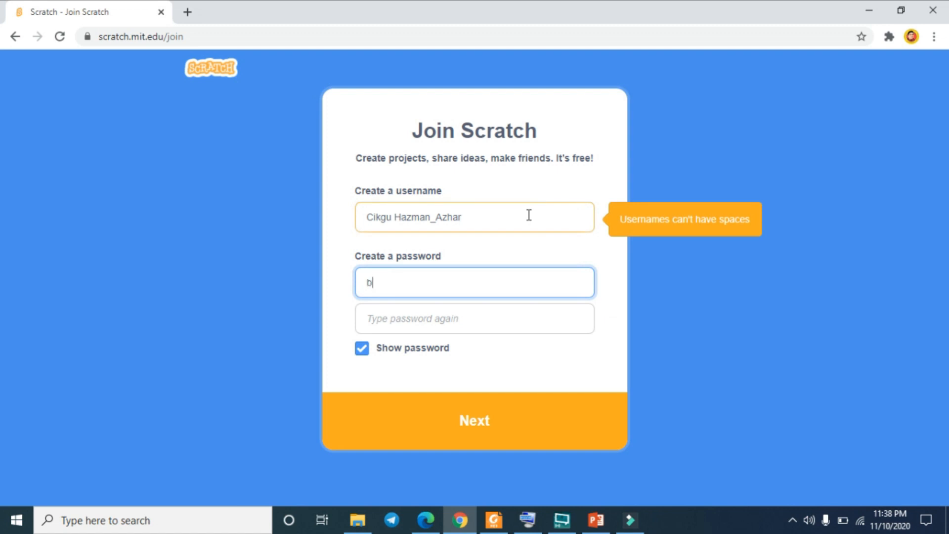
key("Backspace")
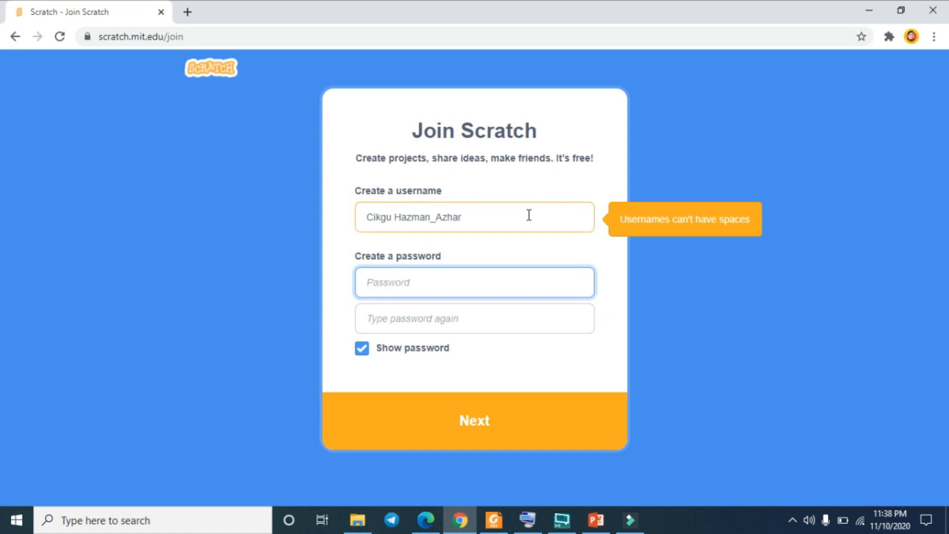
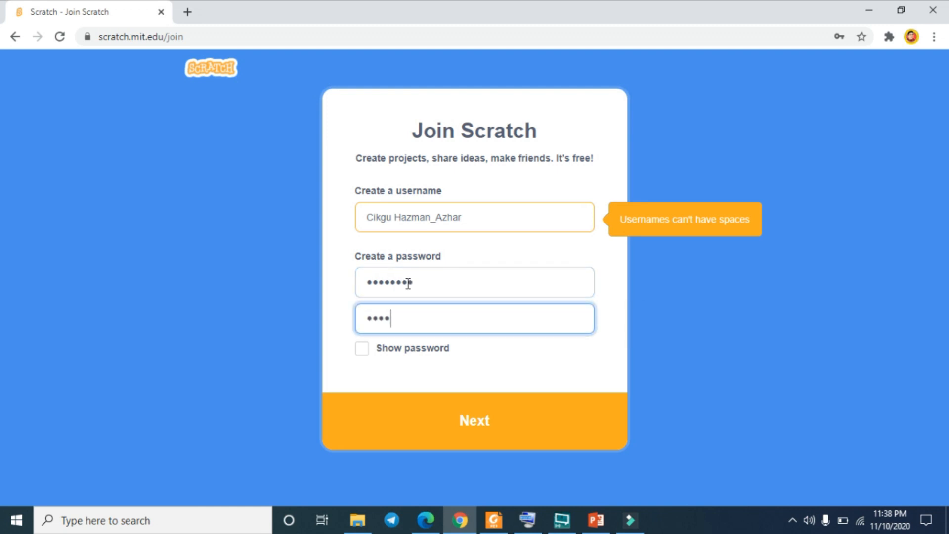
type("••••")
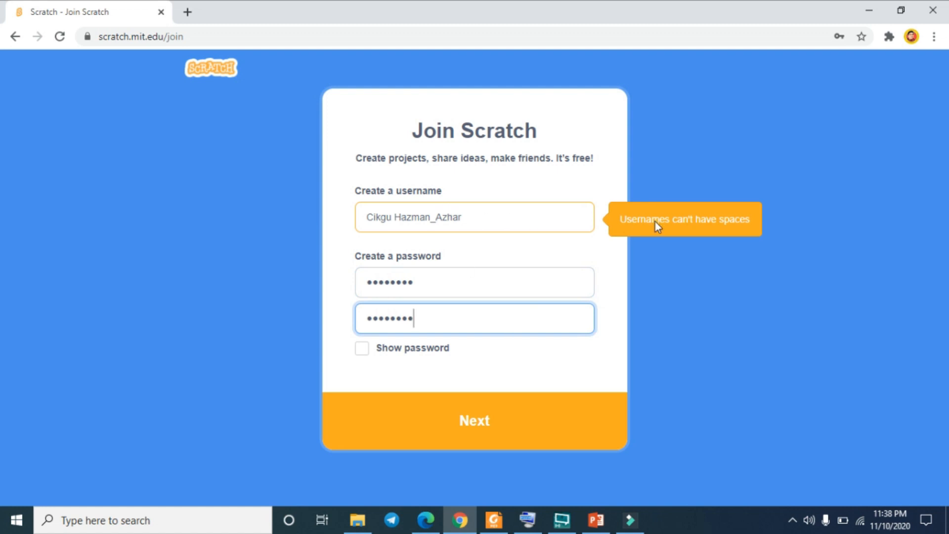
mouse_move(695, 235)
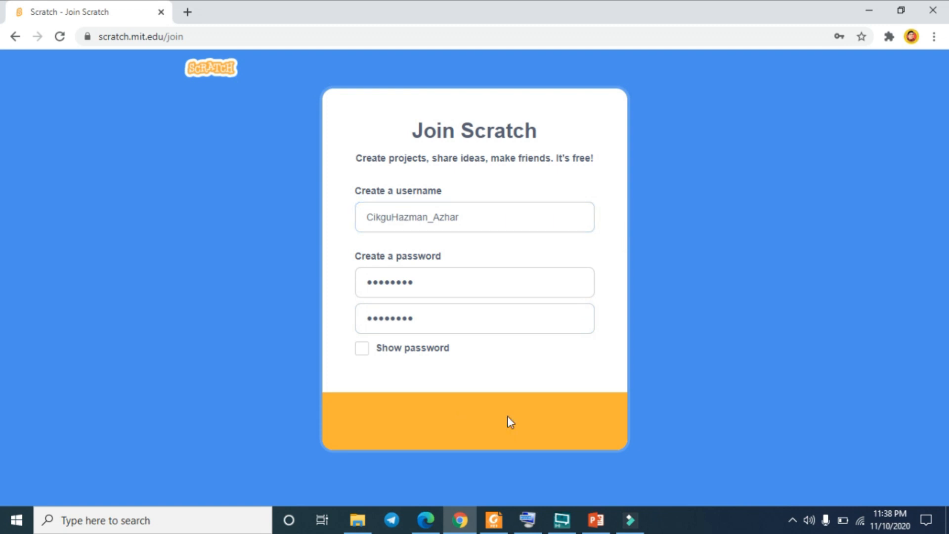
left_click(474, 421)
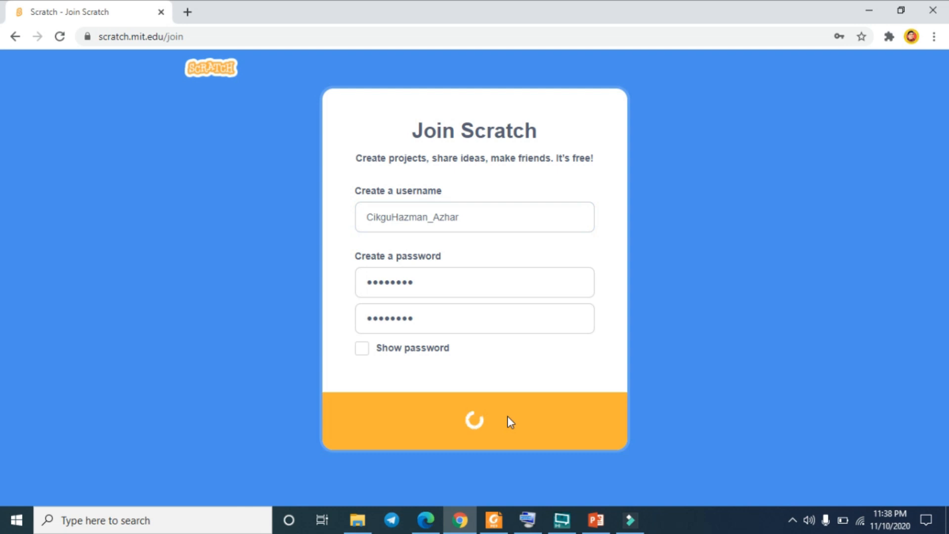
Step: Set the account country to Malaysia and continue
left_click(473, 421)
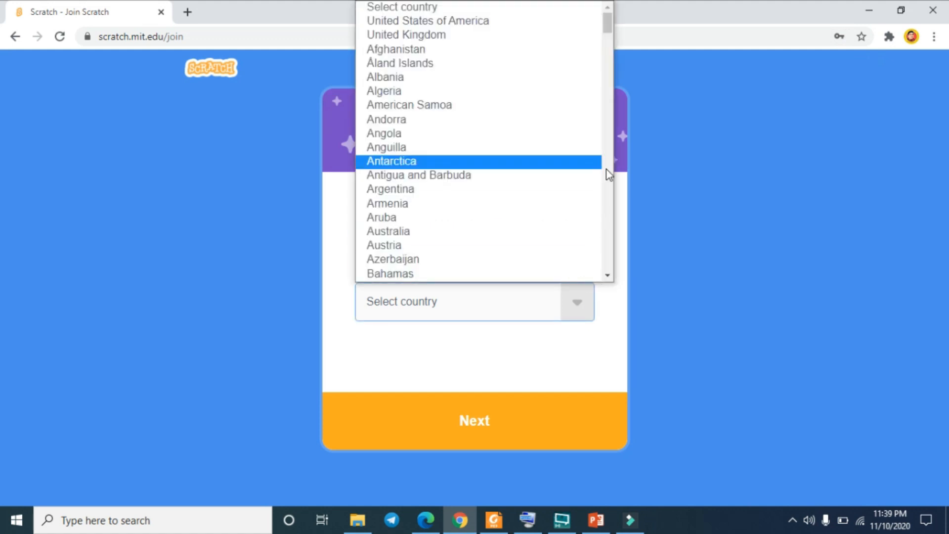
scroll("down", 3)
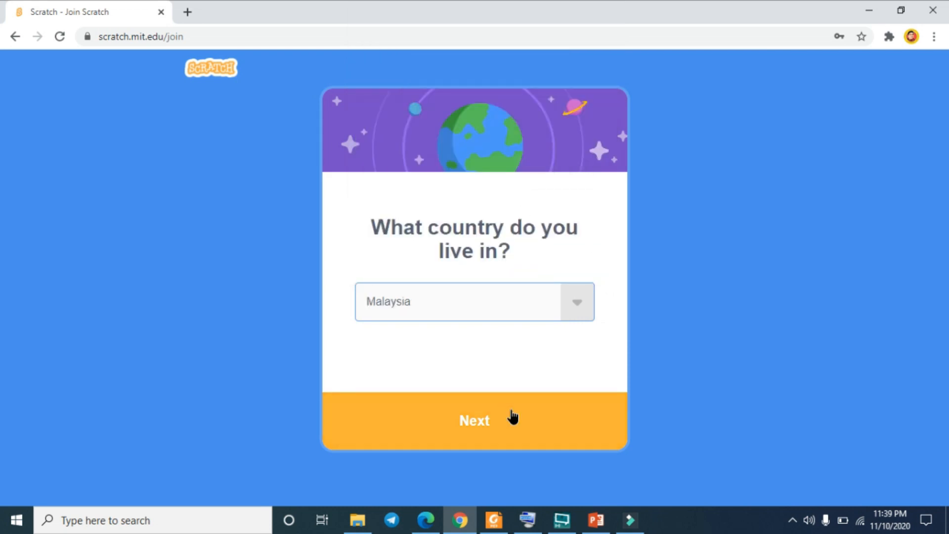
left_click(474, 420)
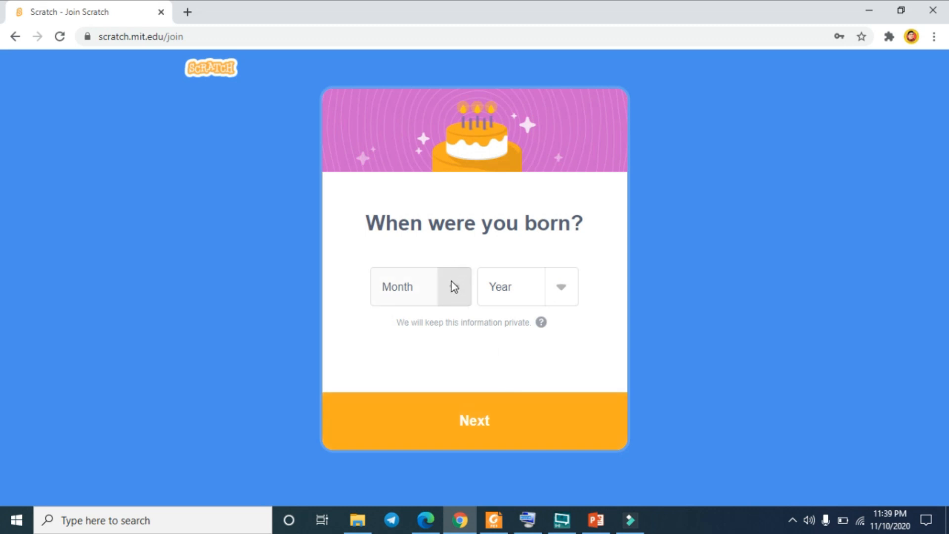
Step: Set the birth date to June 2010
left_click(420, 287)
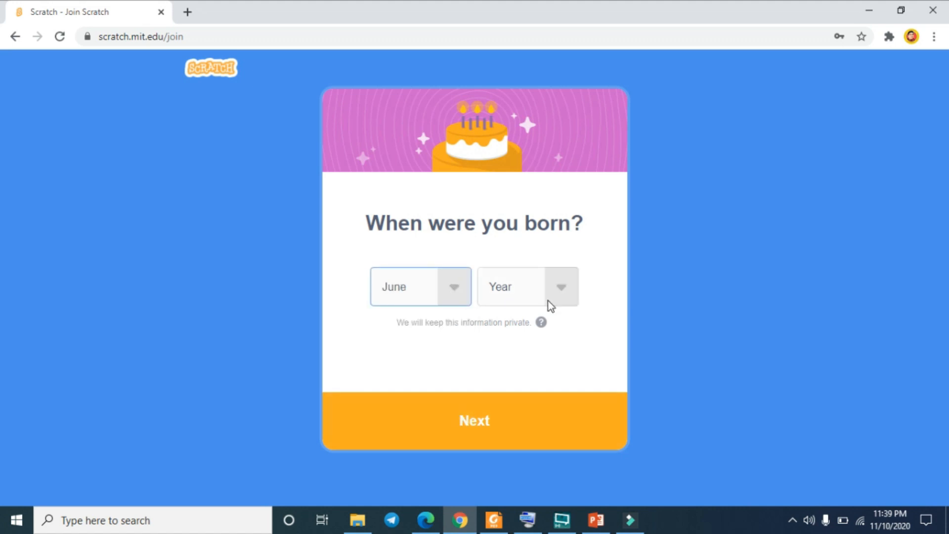
left_click(527, 286)
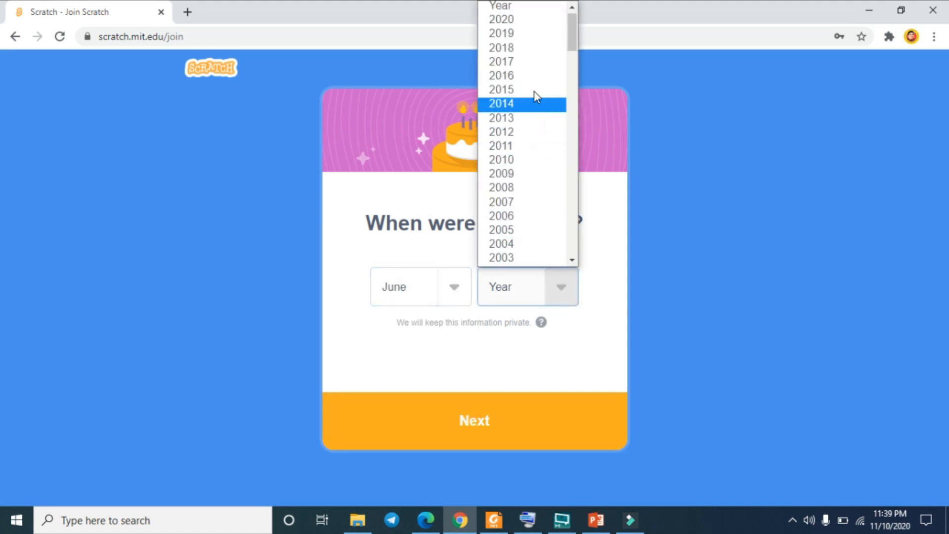
left_click(501, 159)
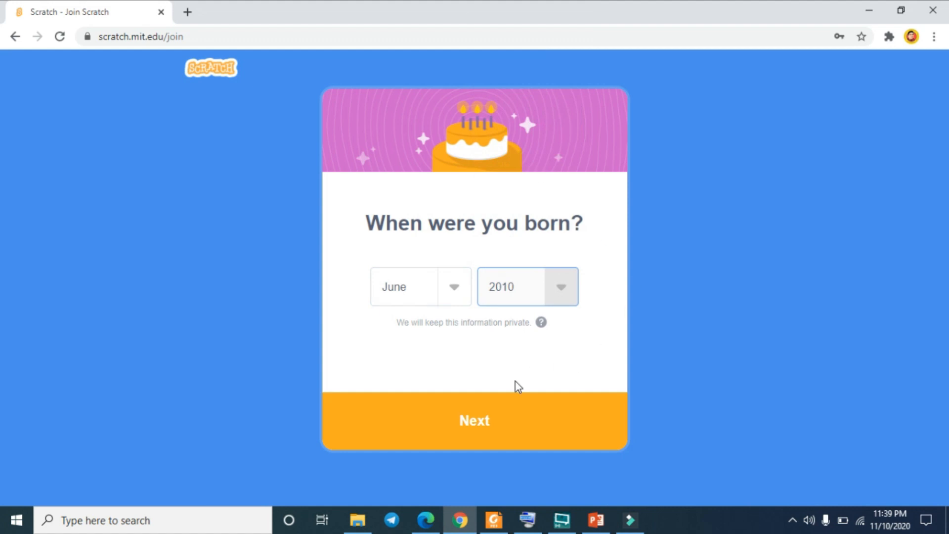
Step: Confirm the birth date, answer gender with 'Prefer not to say' and continue to the email step
left_click(473, 421)
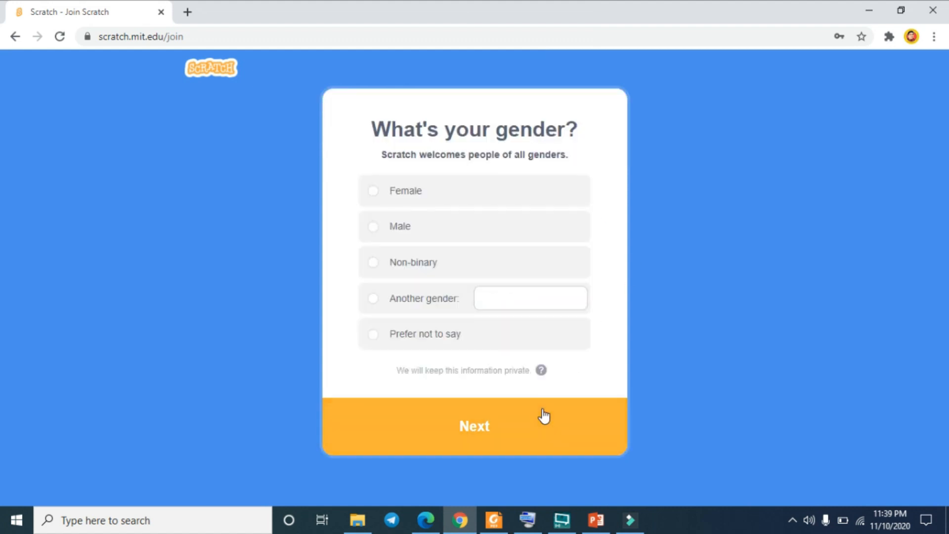
mouse_move(488, 171)
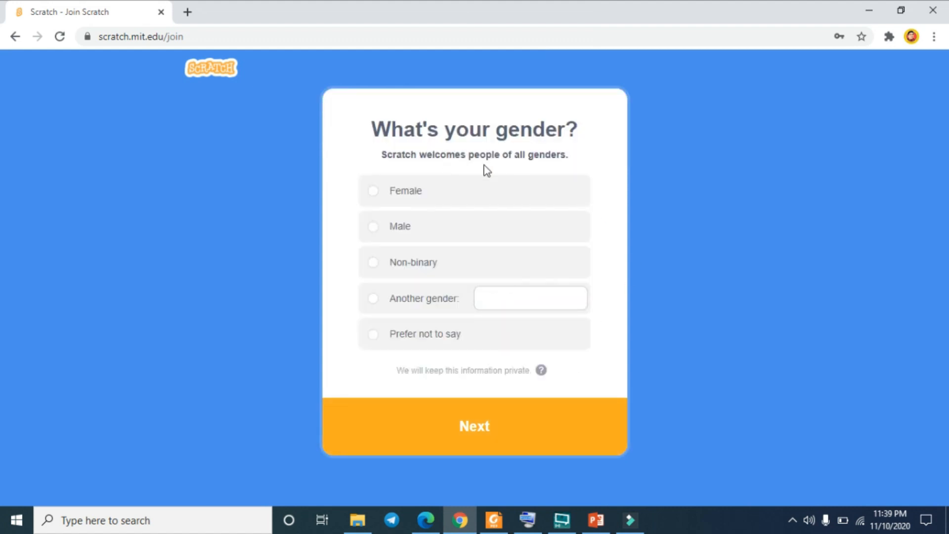
mouse_move(419, 236)
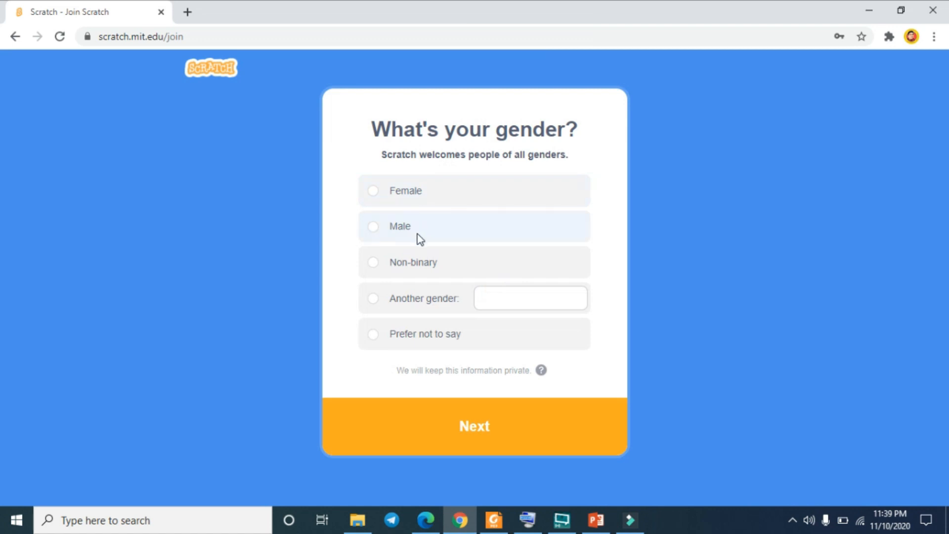
mouse_move(445, 344)
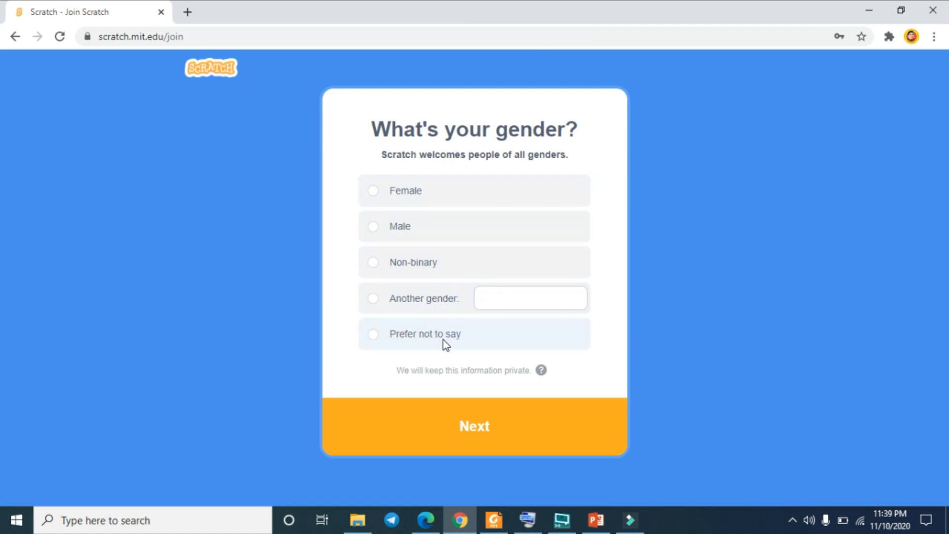
mouse_move(387, 348)
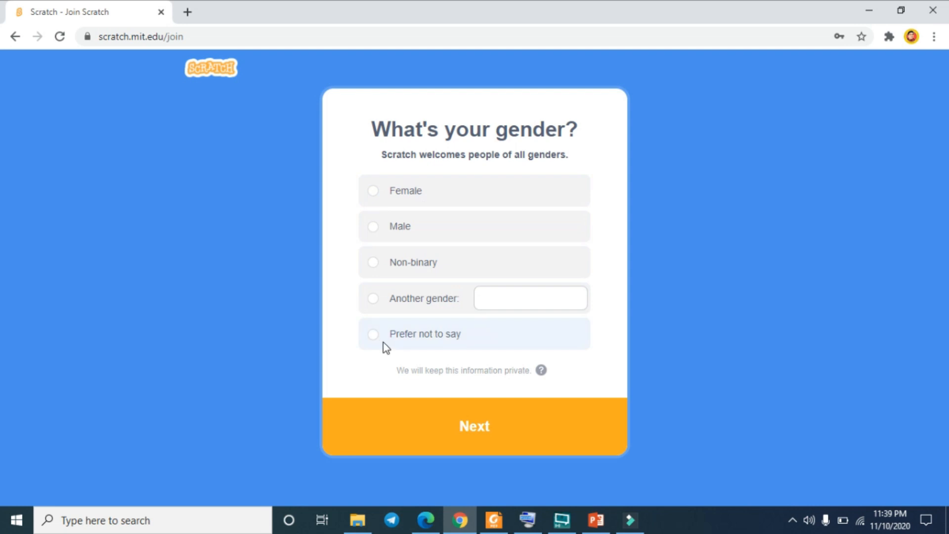
left_click(372, 333)
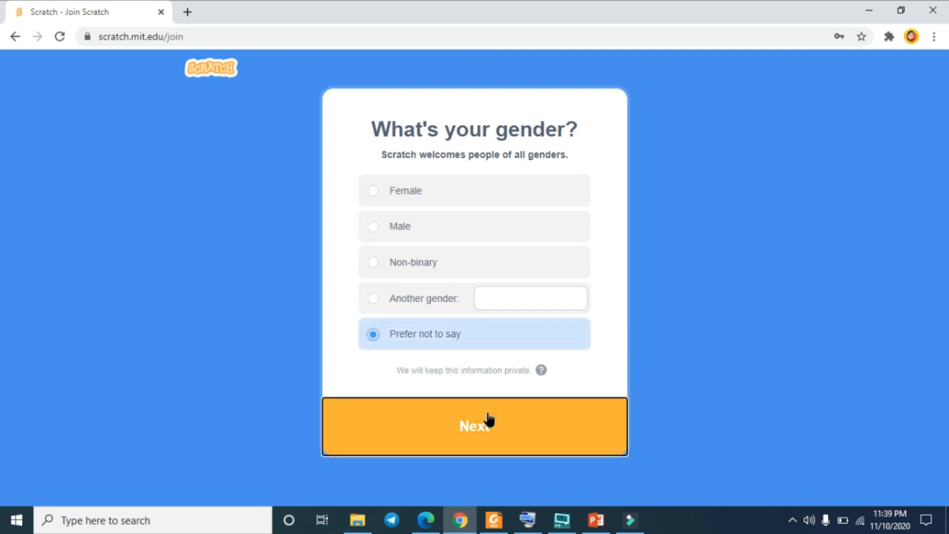
left_click(473, 425)
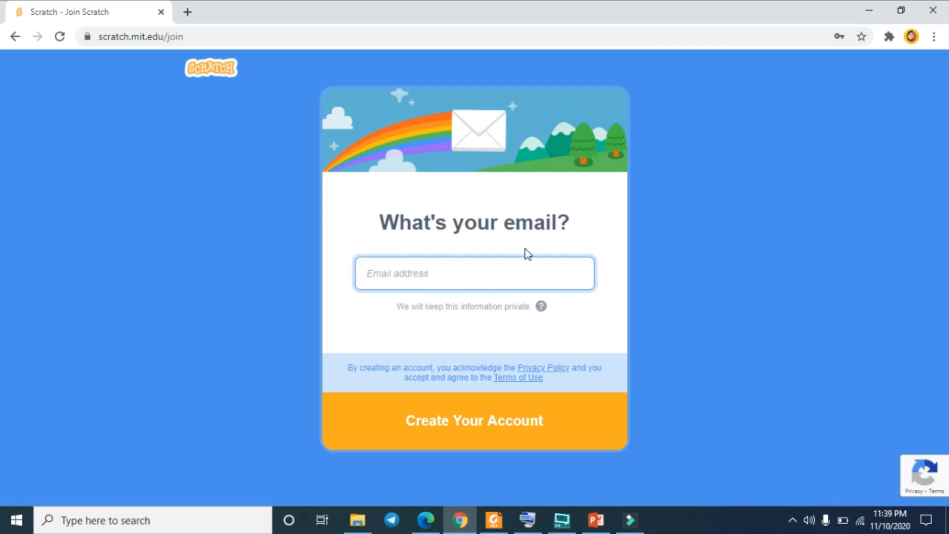
Step: Enter the .edu email address and submit Create Your Account to finish sign-up
left_click(474, 273)
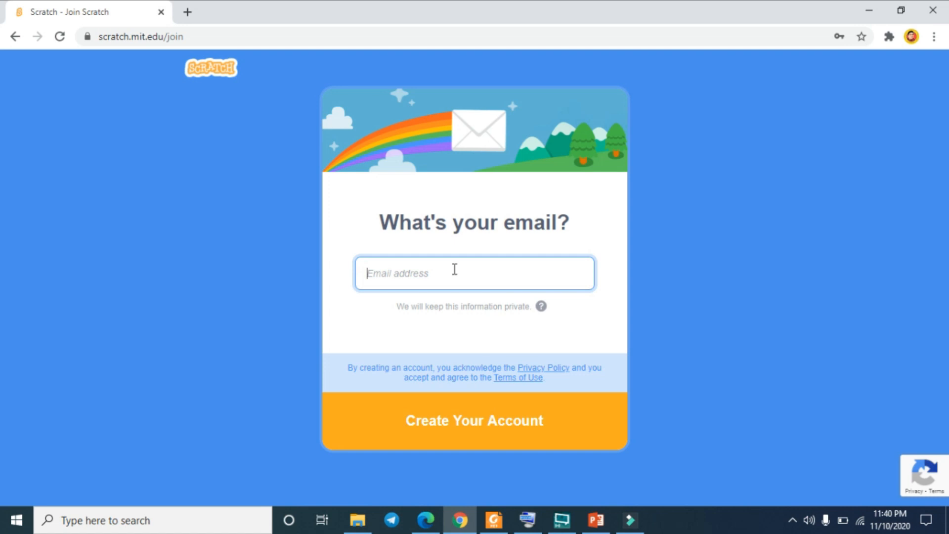
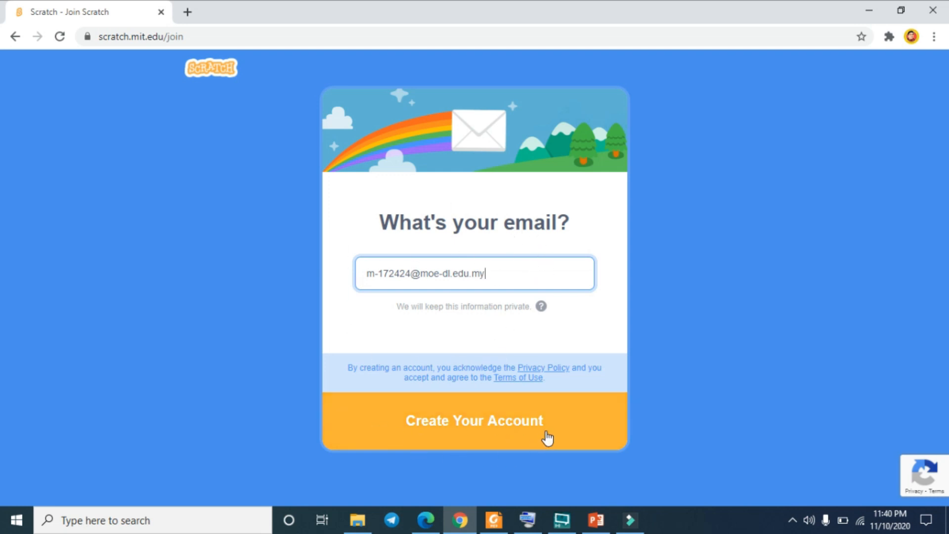
left_click(473, 420)
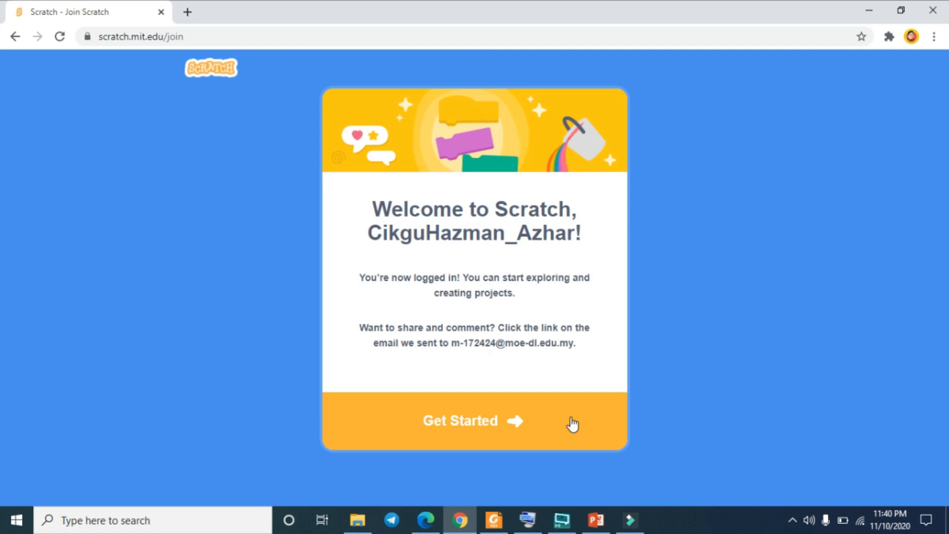
mouse_move(706, 277)
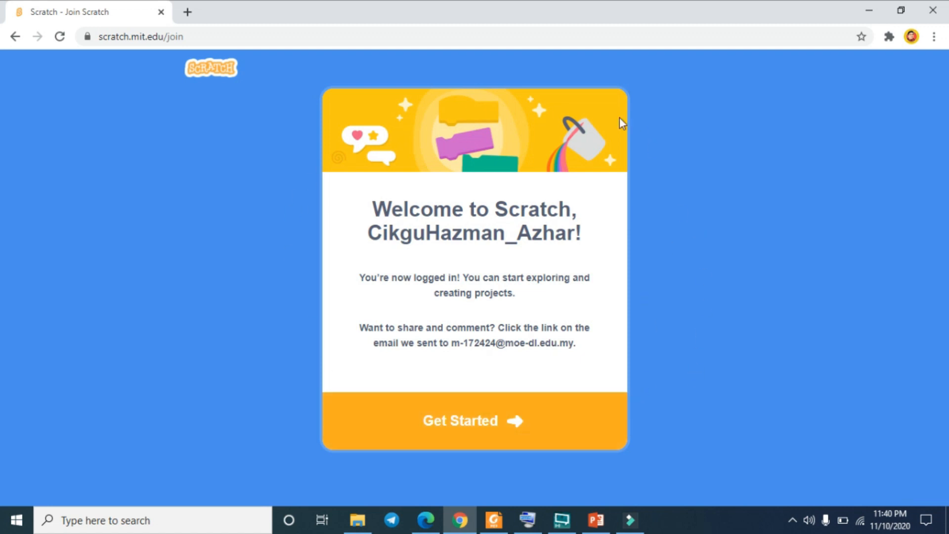
mouse_move(404, 350)
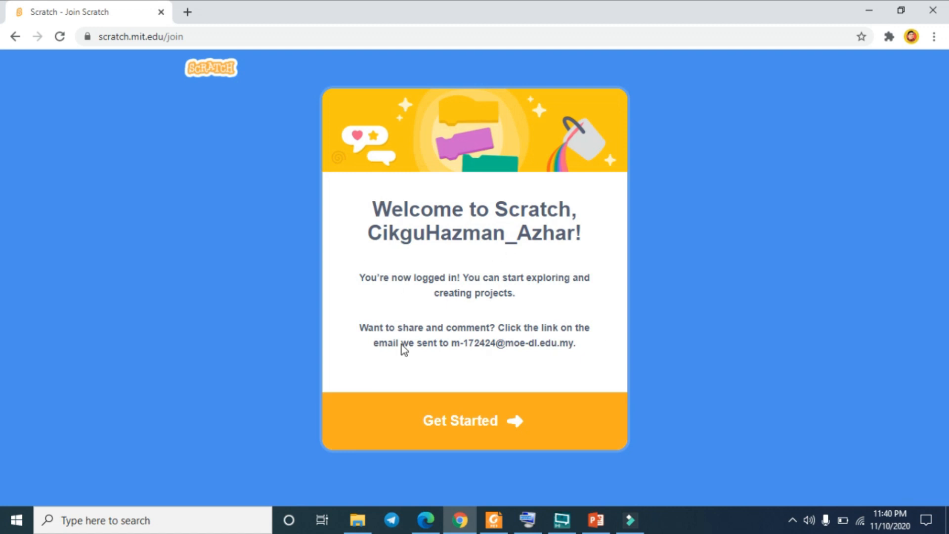
Step: Continue past the welcome via Get Started and expand the username menu in the navigation bar
left_click(473, 420)
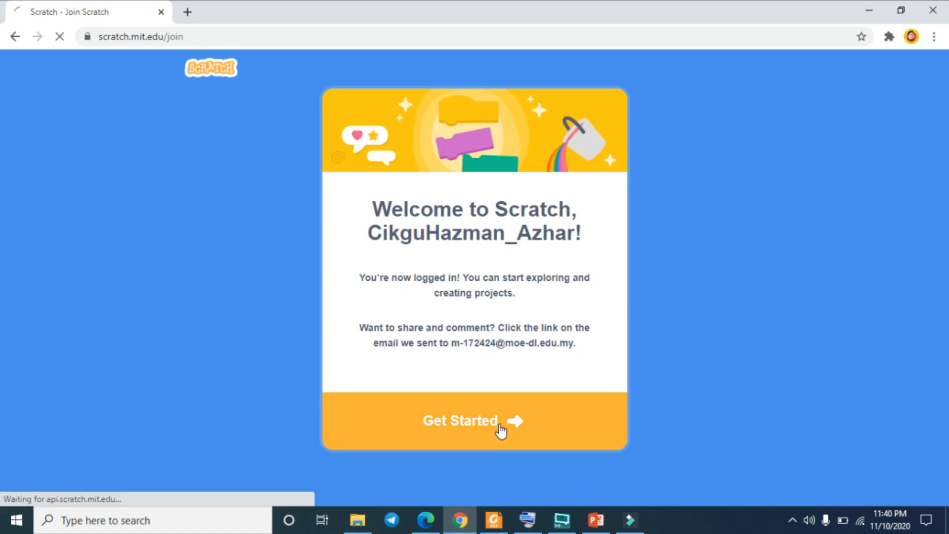
left_click(473, 421)
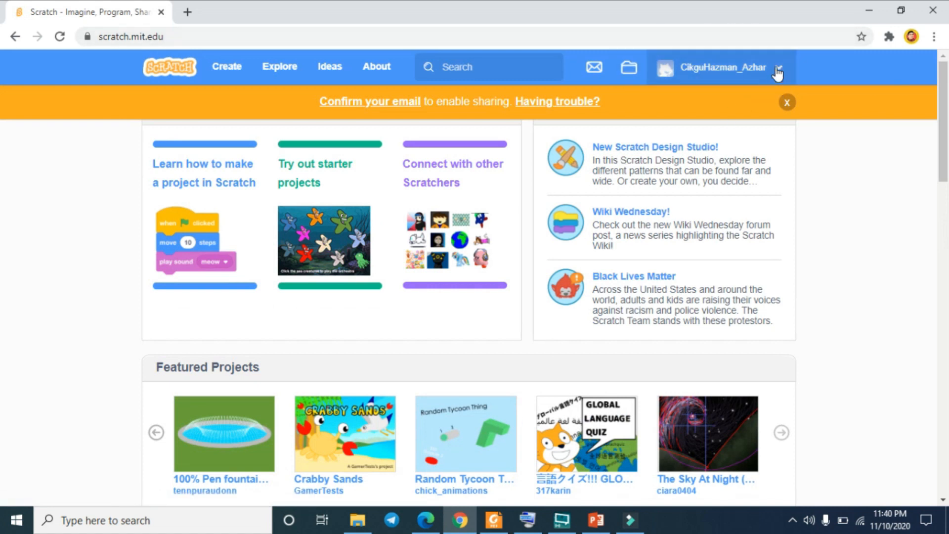
left_click(779, 67)
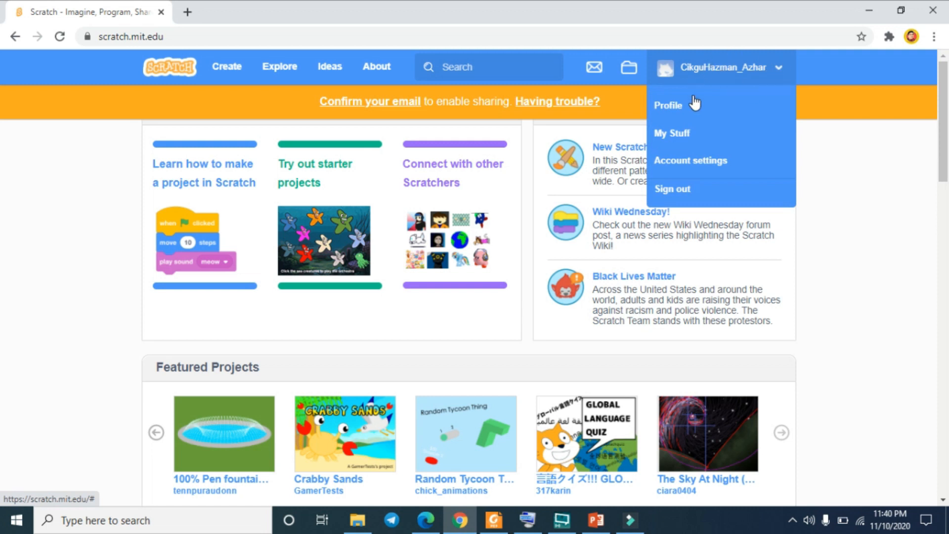
left_click(672, 189)
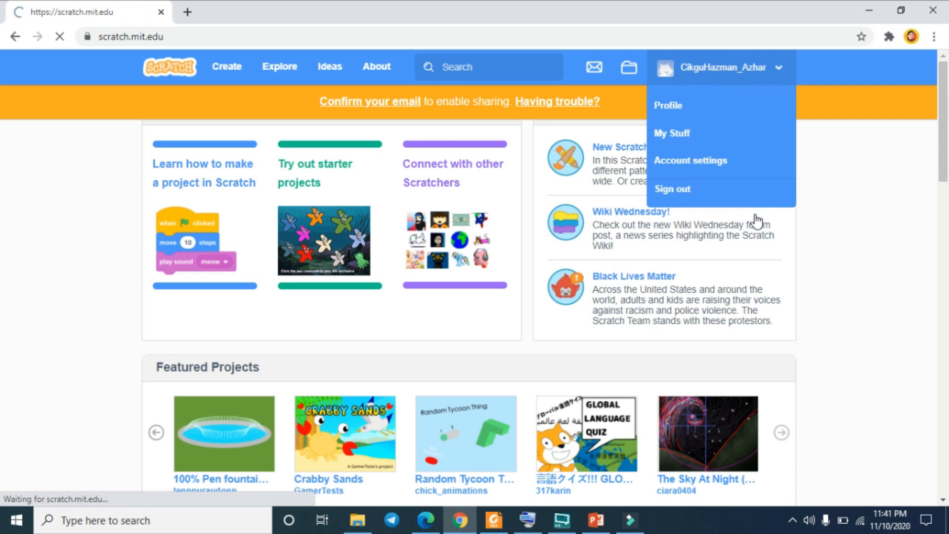
Step: Sign out, then start signing back in with the saved username 'hazman'
left_click(672, 188)
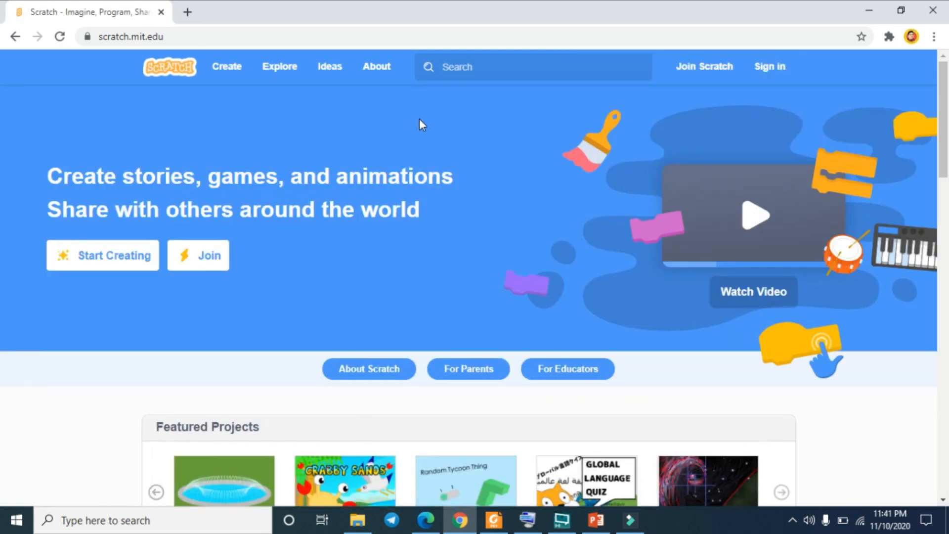
mouse_move(510, 273)
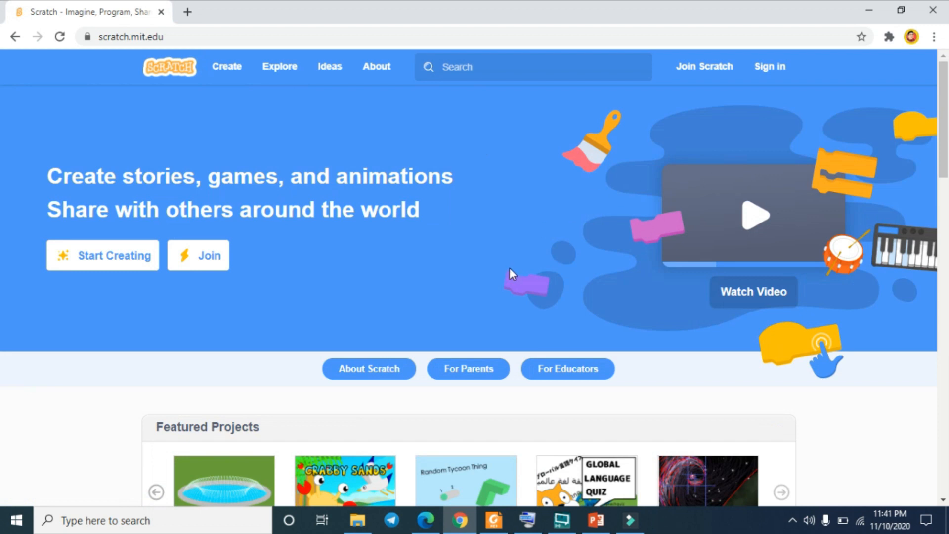
mouse_move(512, 277)
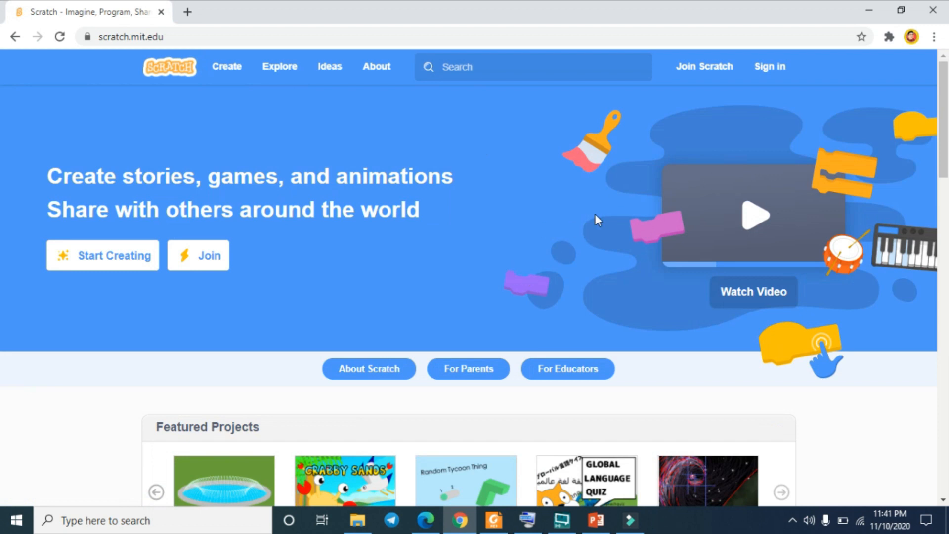
mouse_move(730, 73)
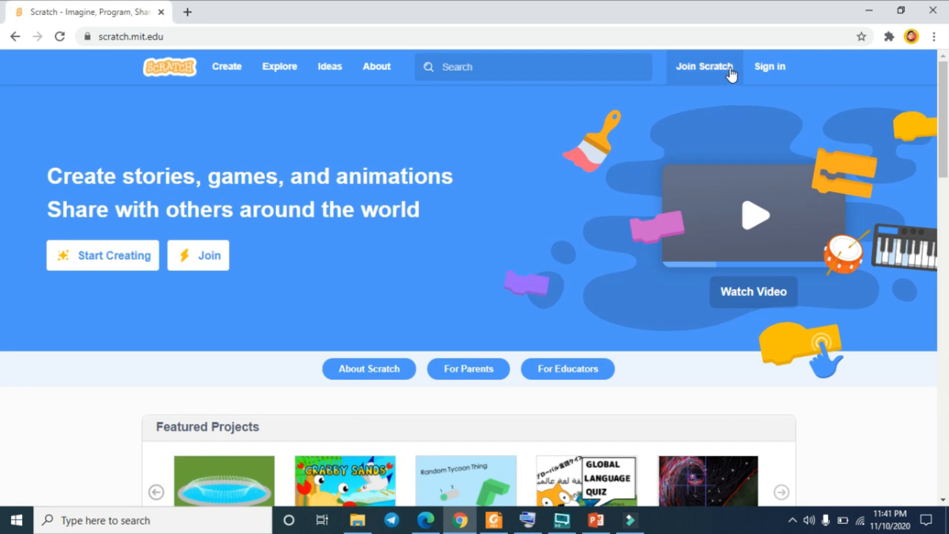
mouse_move(775, 79)
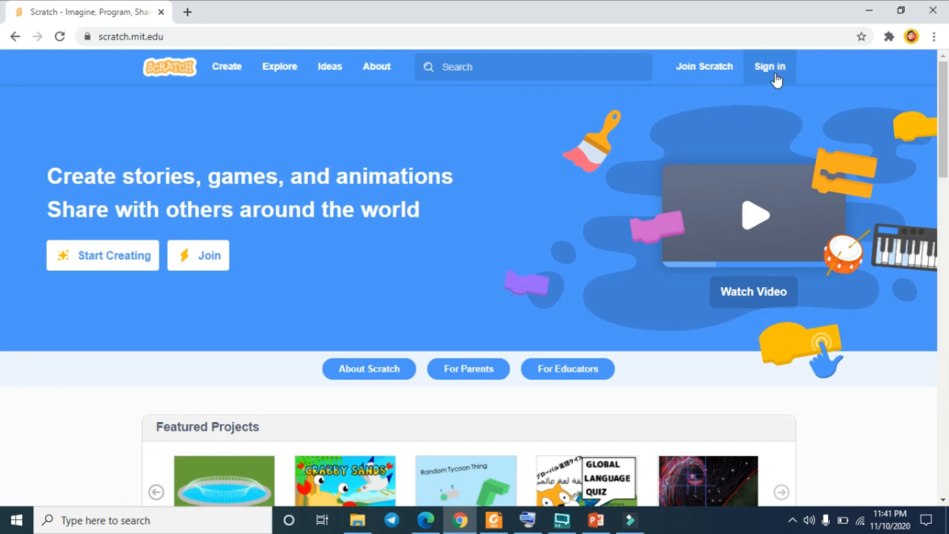
left_click(769, 67)
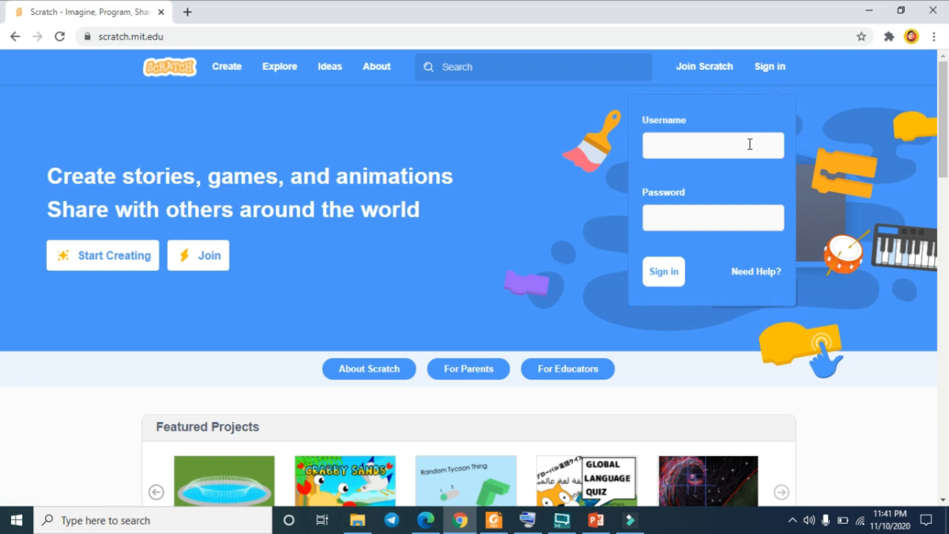
type("hazman")
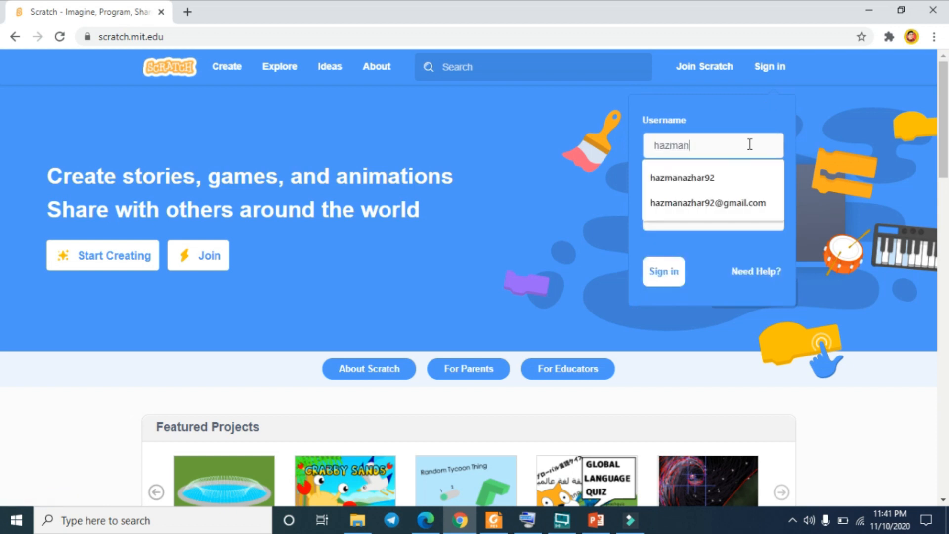
left_click(682, 177)
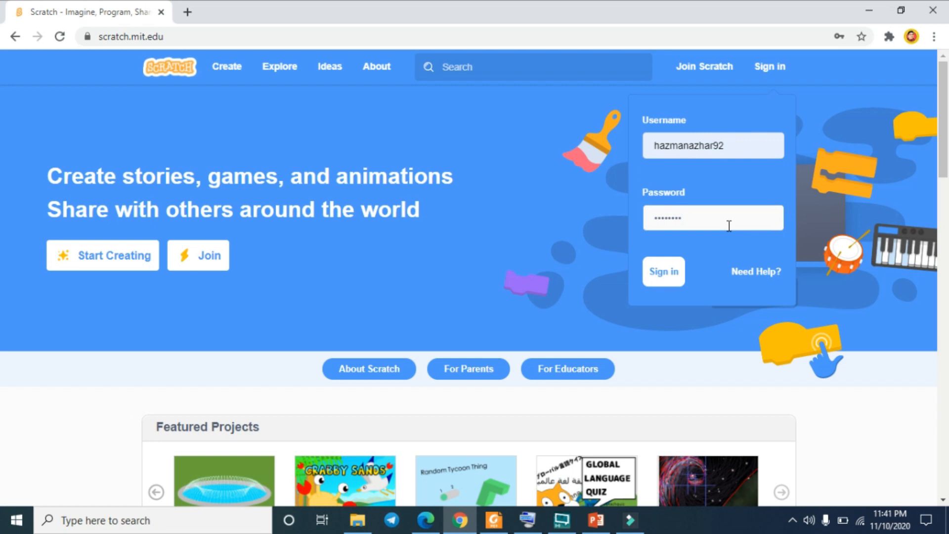
Step: Sign in with the entered credentials and dismiss Chrome's password breach warning with OK
left_click(662, 270)
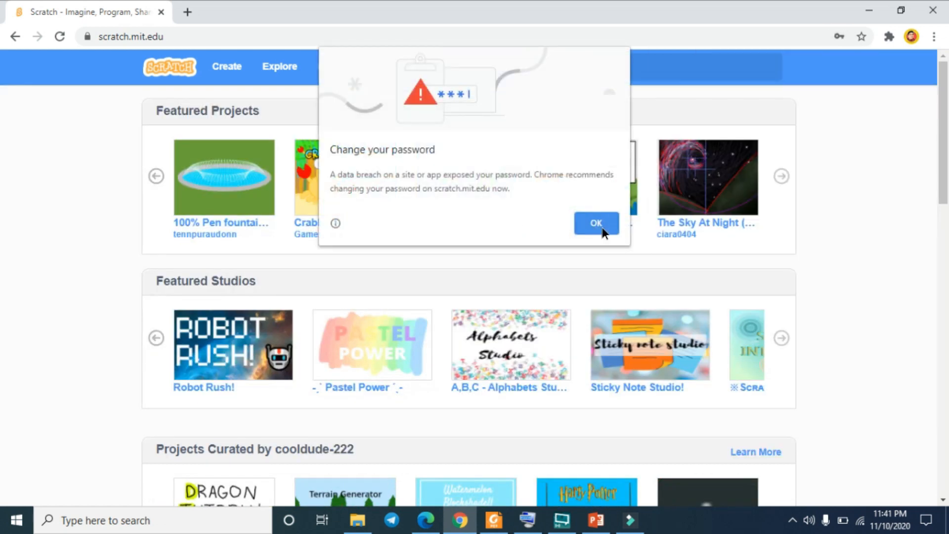
left_click(595, 222)
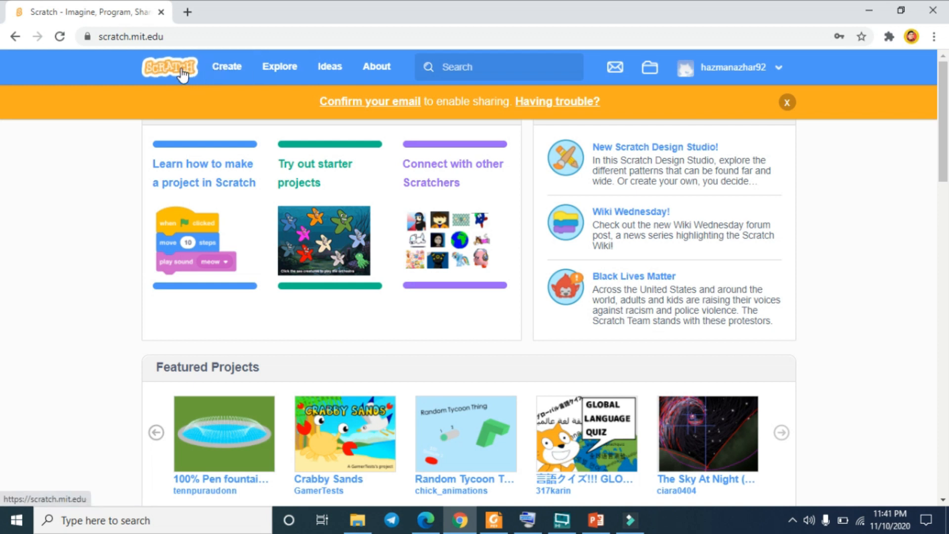
mouse_move(228, 67)
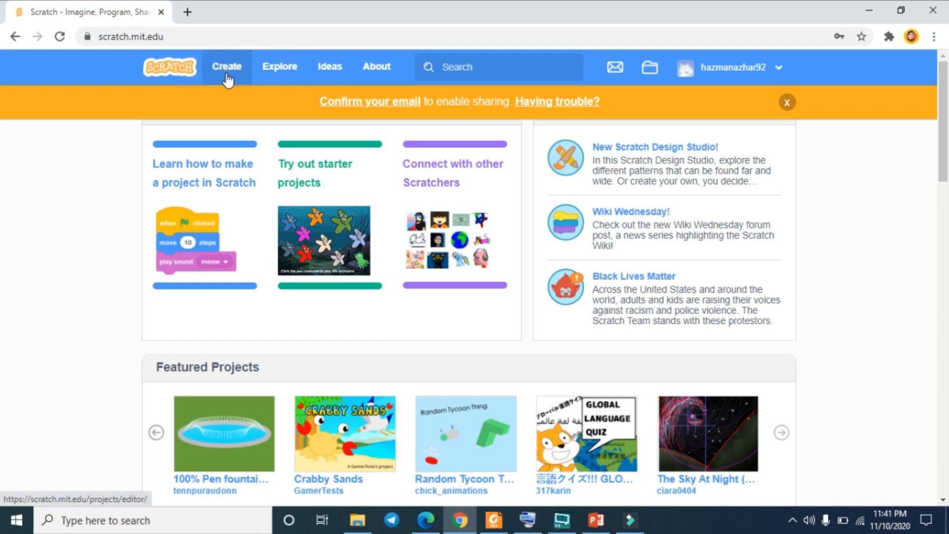
Step: Use Create in the navigation bar to start a new untitled project in the editor
left_click(227, 67)
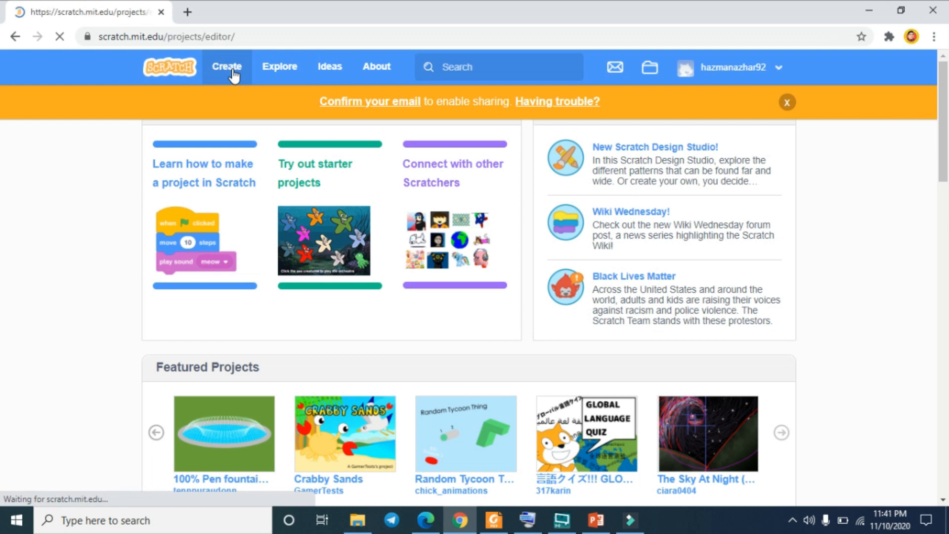
left_click(228, 67)
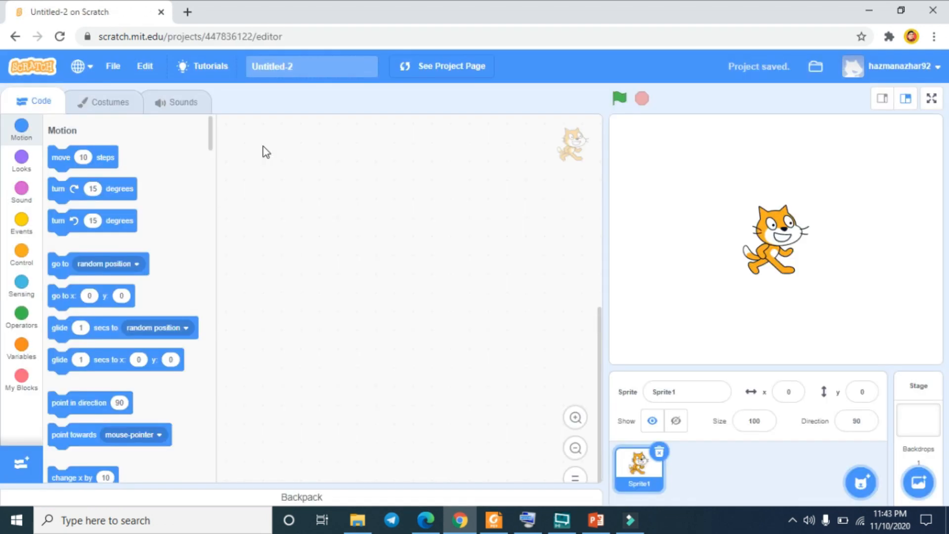